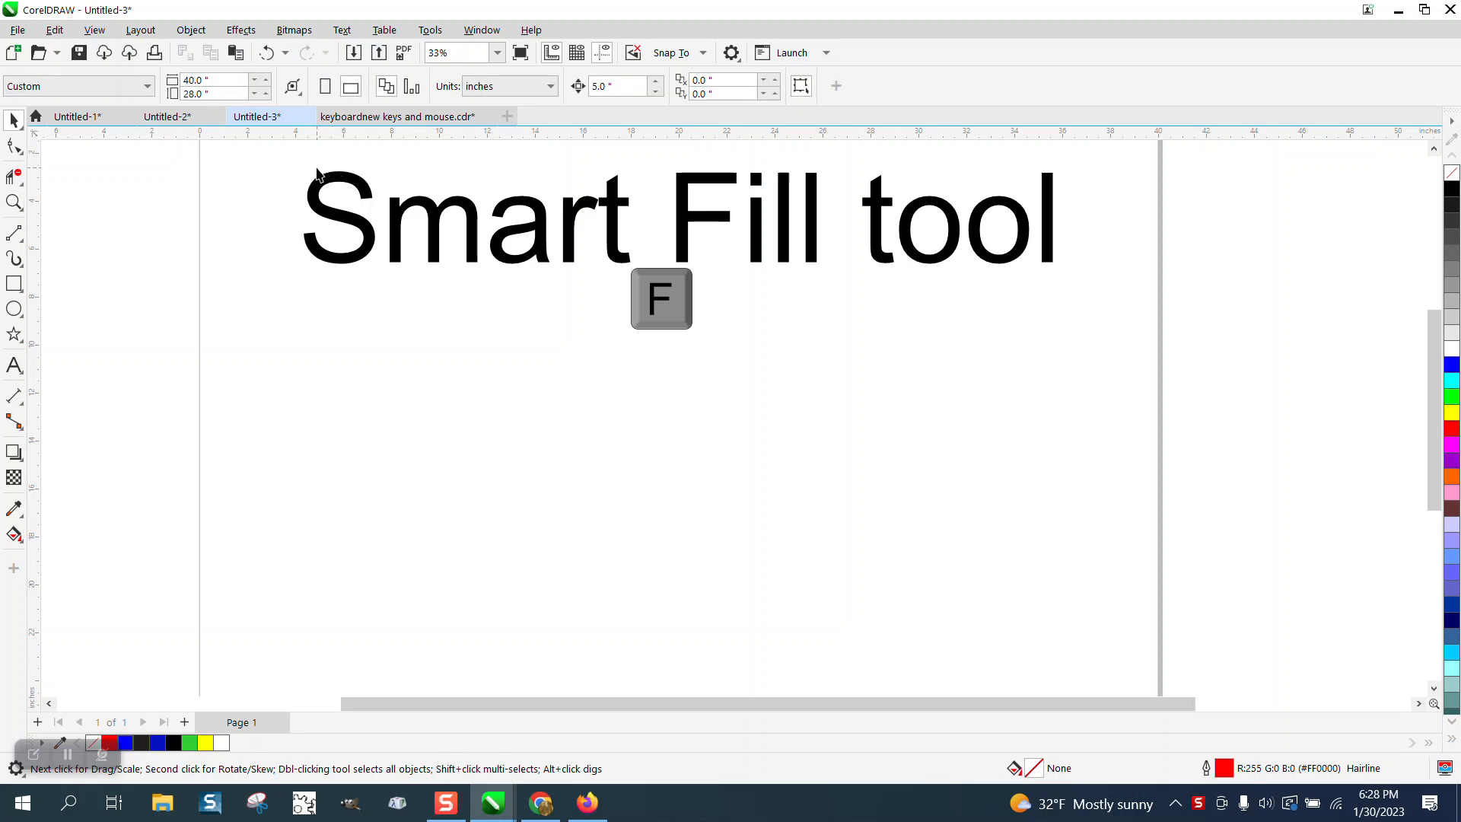
pyautogui.moveTo(294, 164)
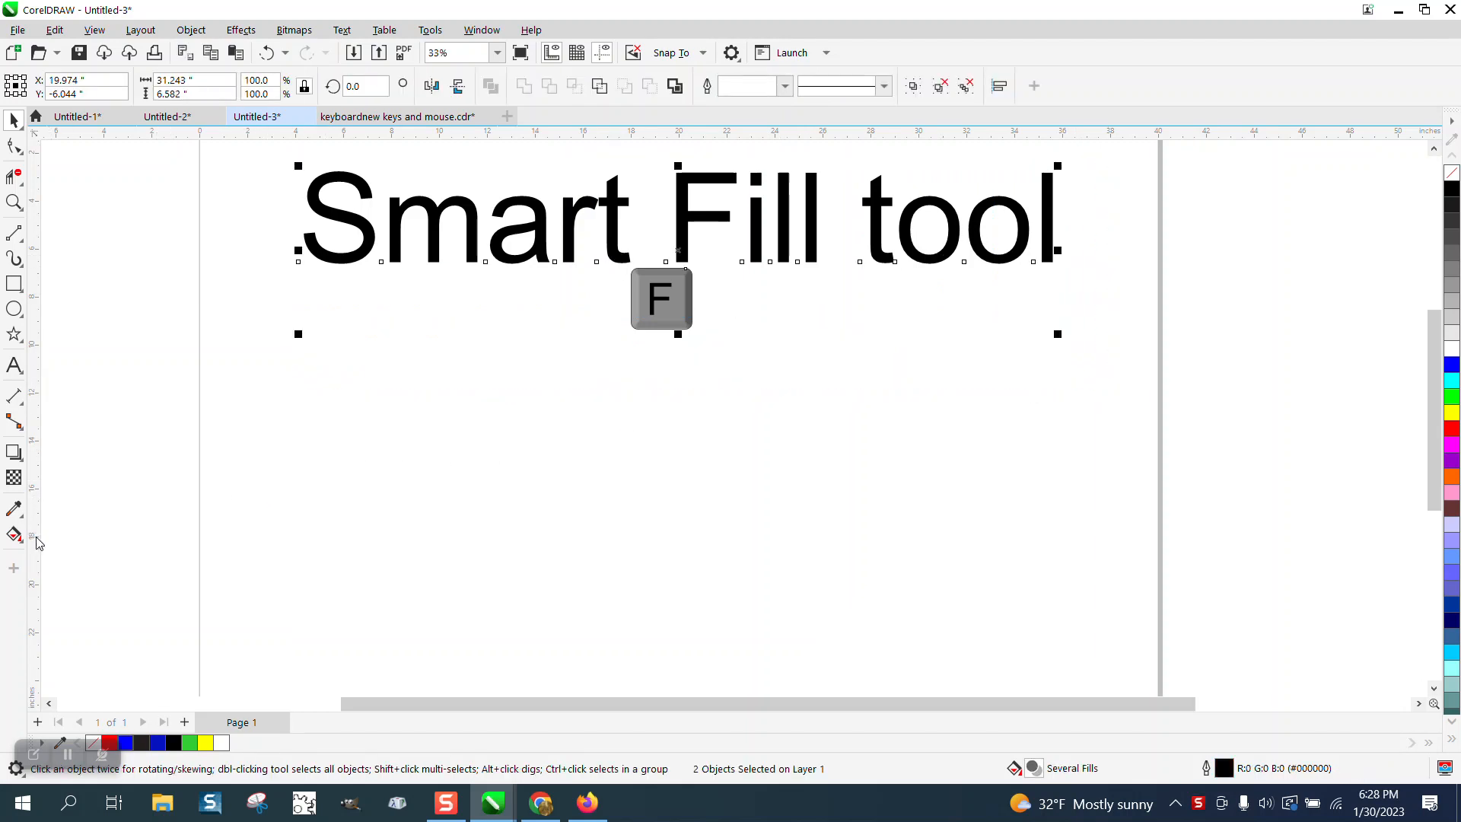
# Reveal the fill tools flyout showing Smart Fill, then deselect the red-outlined rectangle
pyautogui.click(14, 534)
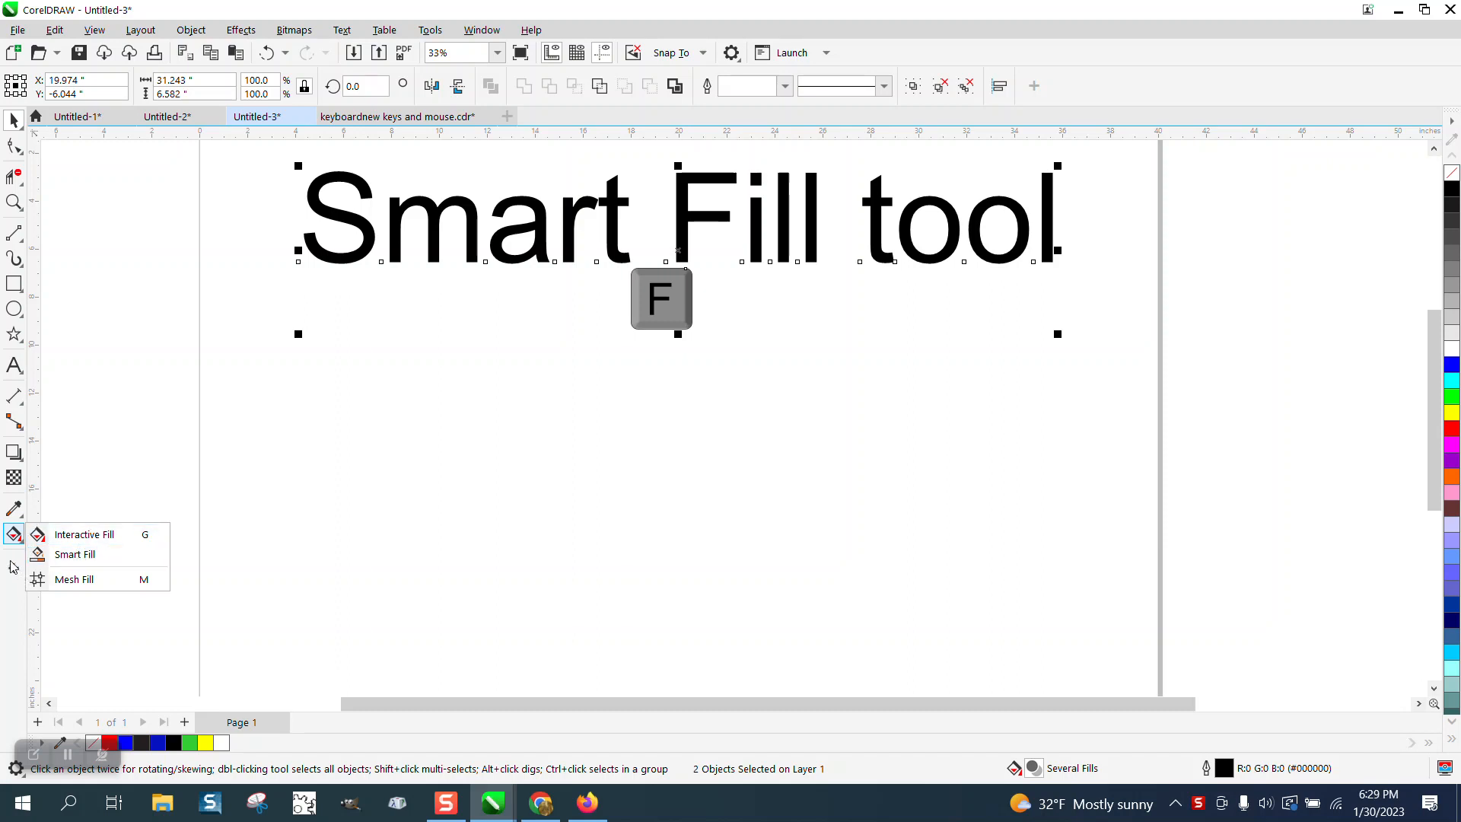
pyautogui.moveTo(145, 416)
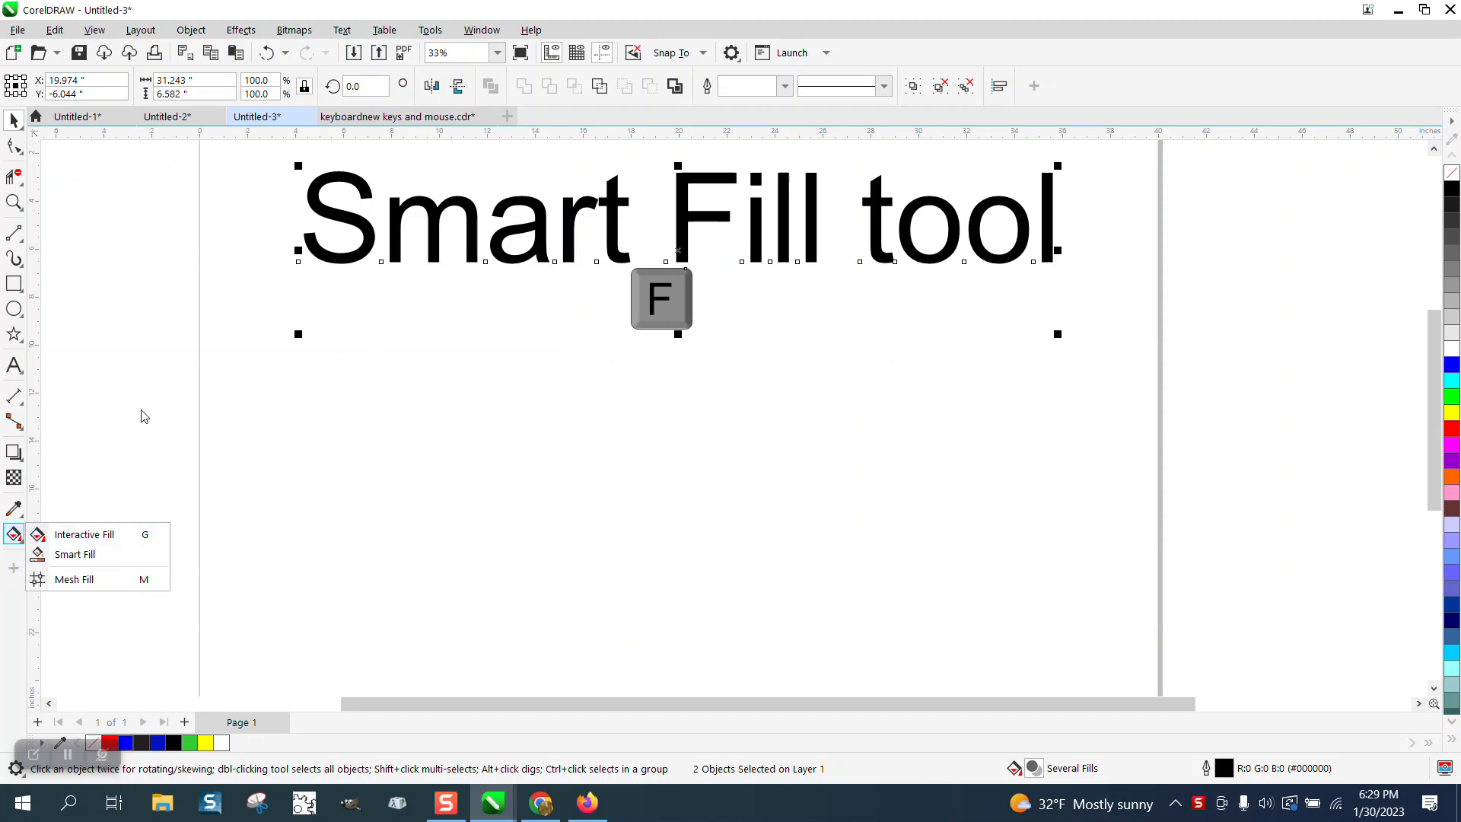
pyautogui.moveTo(15, 568)
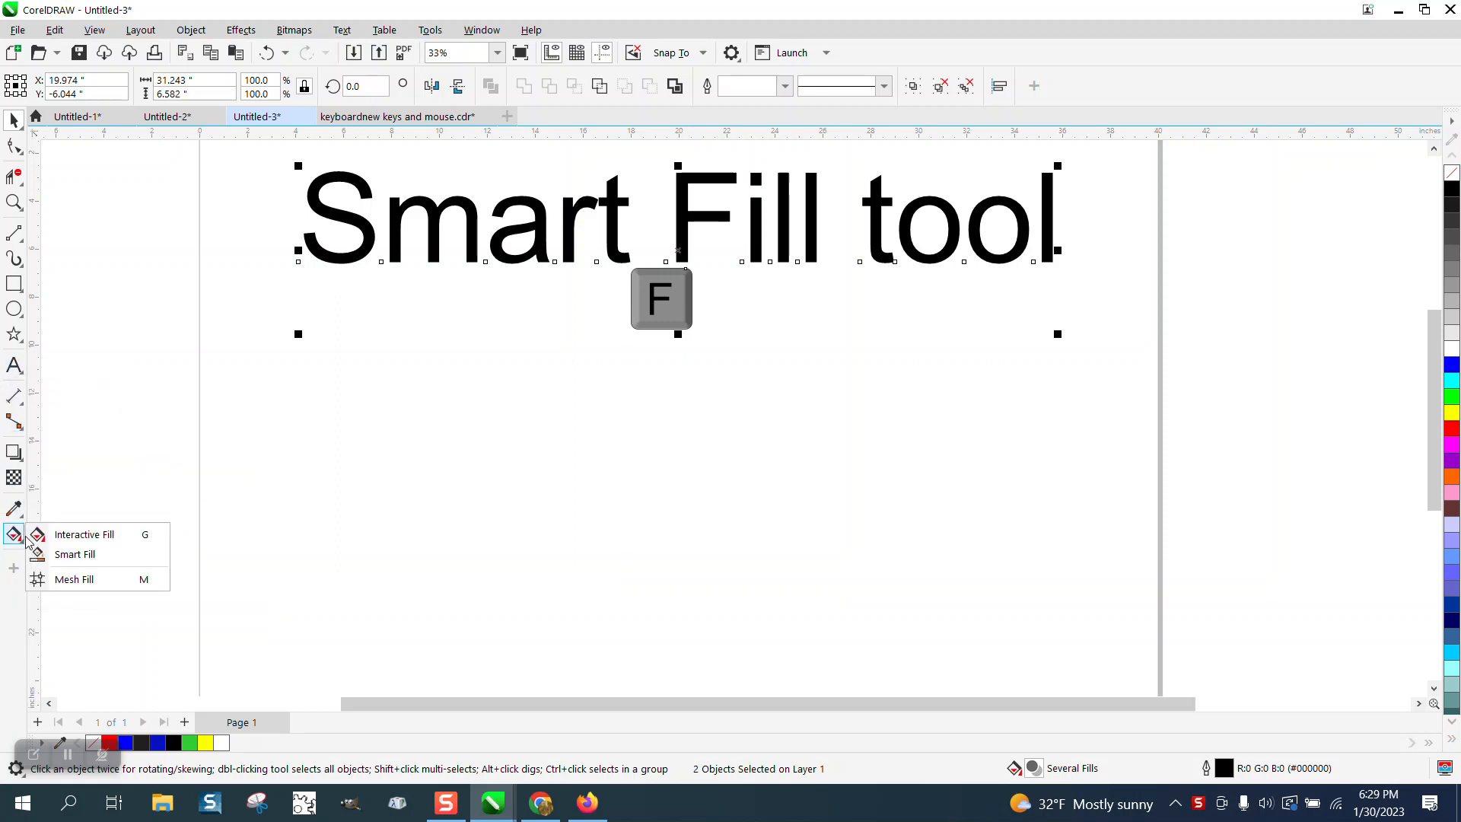
pyautogui.moveTo(75, 554)
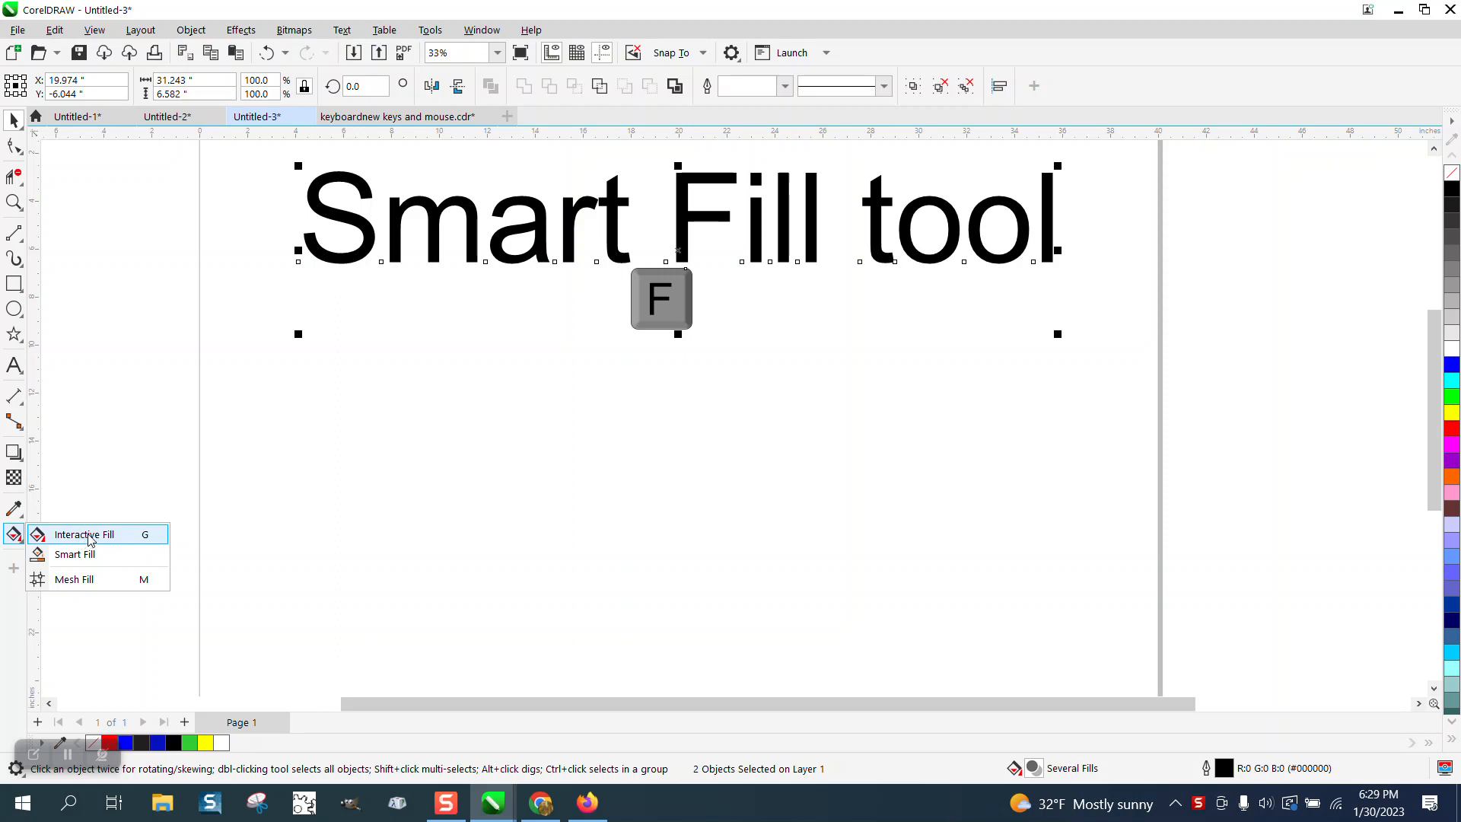
pyautogui.moveTo(75, 554)
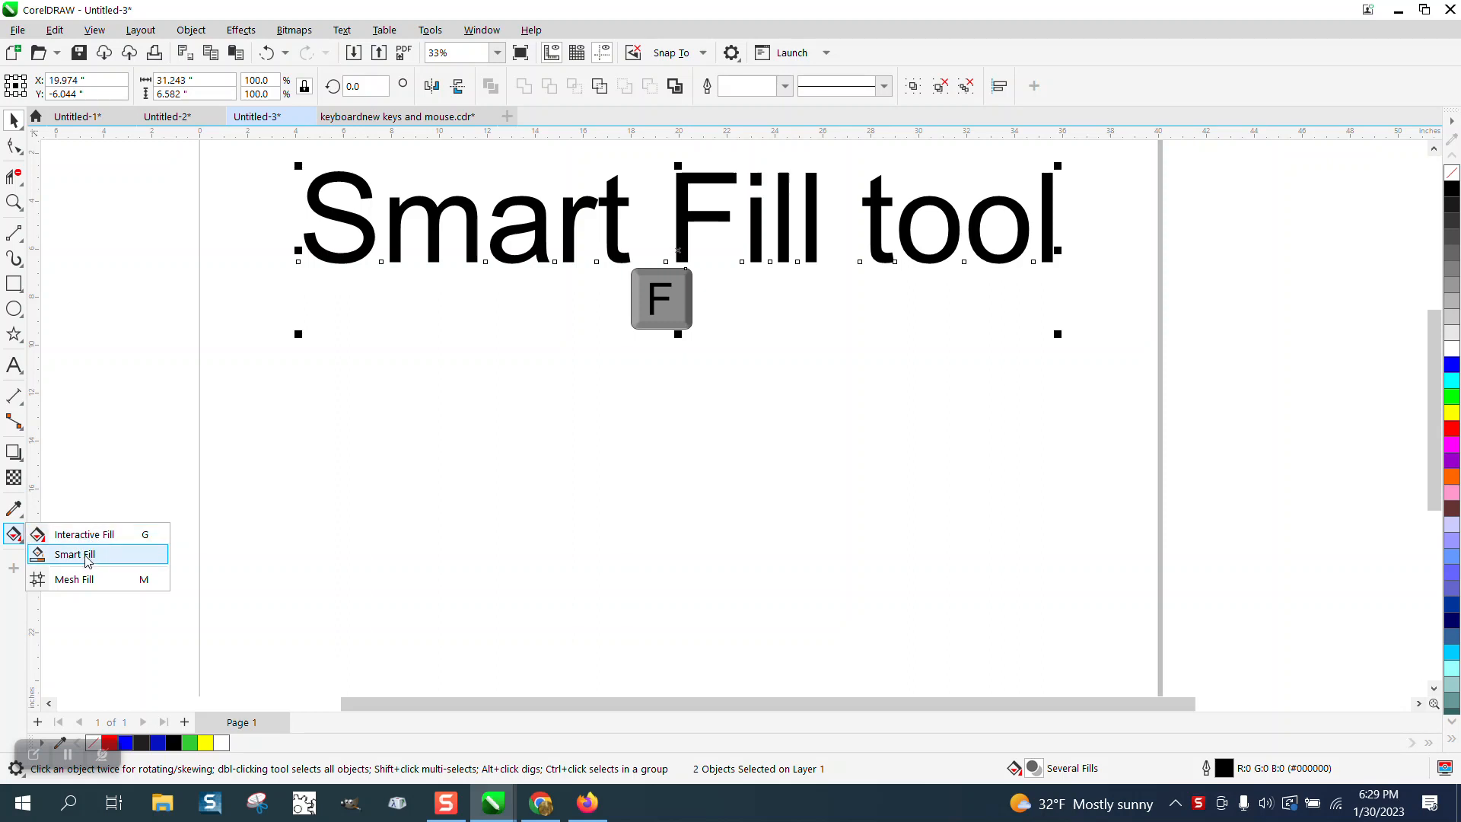
pyautogui.click(75, 554)
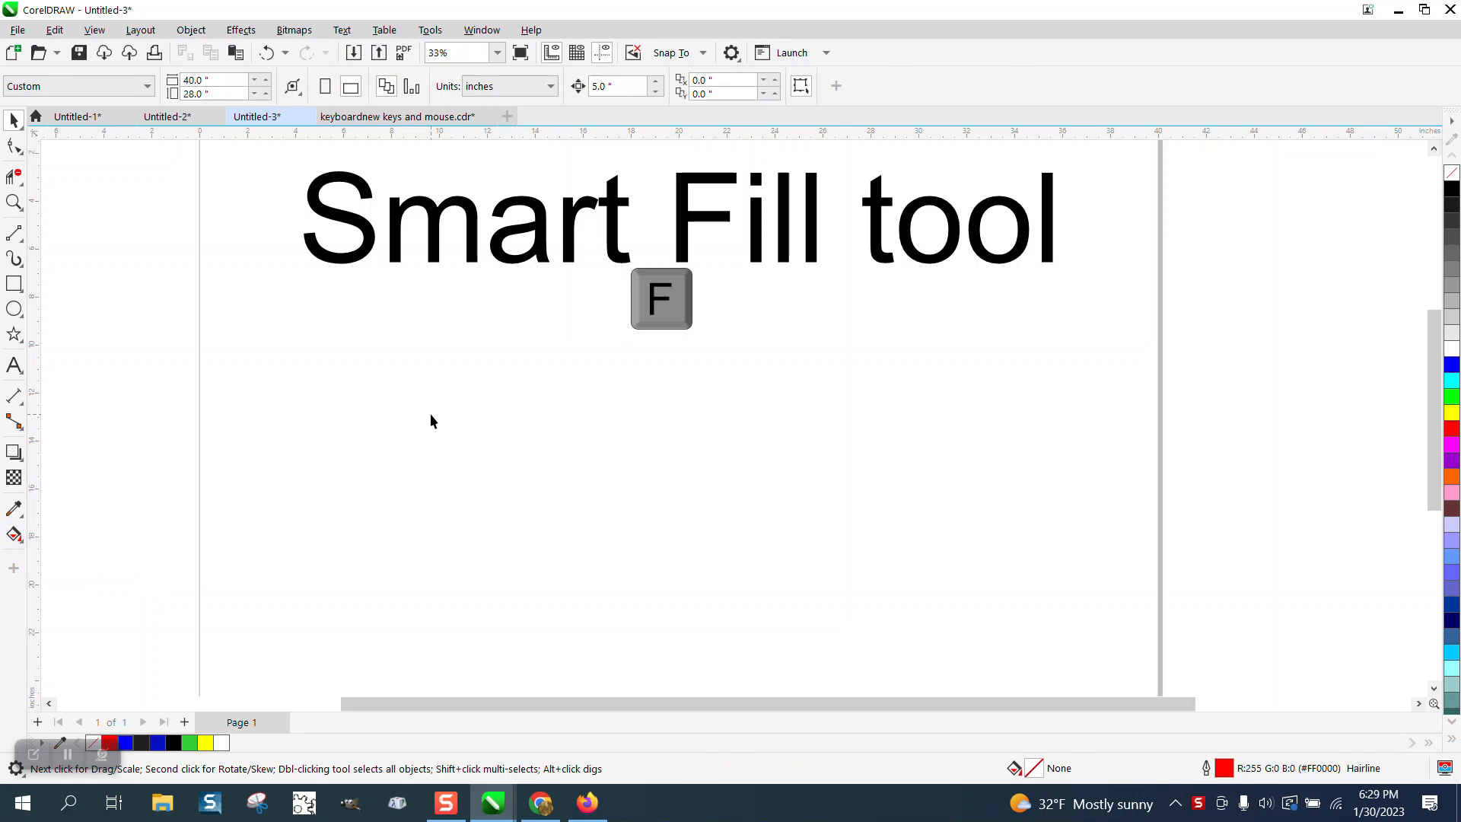
pyautogui.click(13, 534)
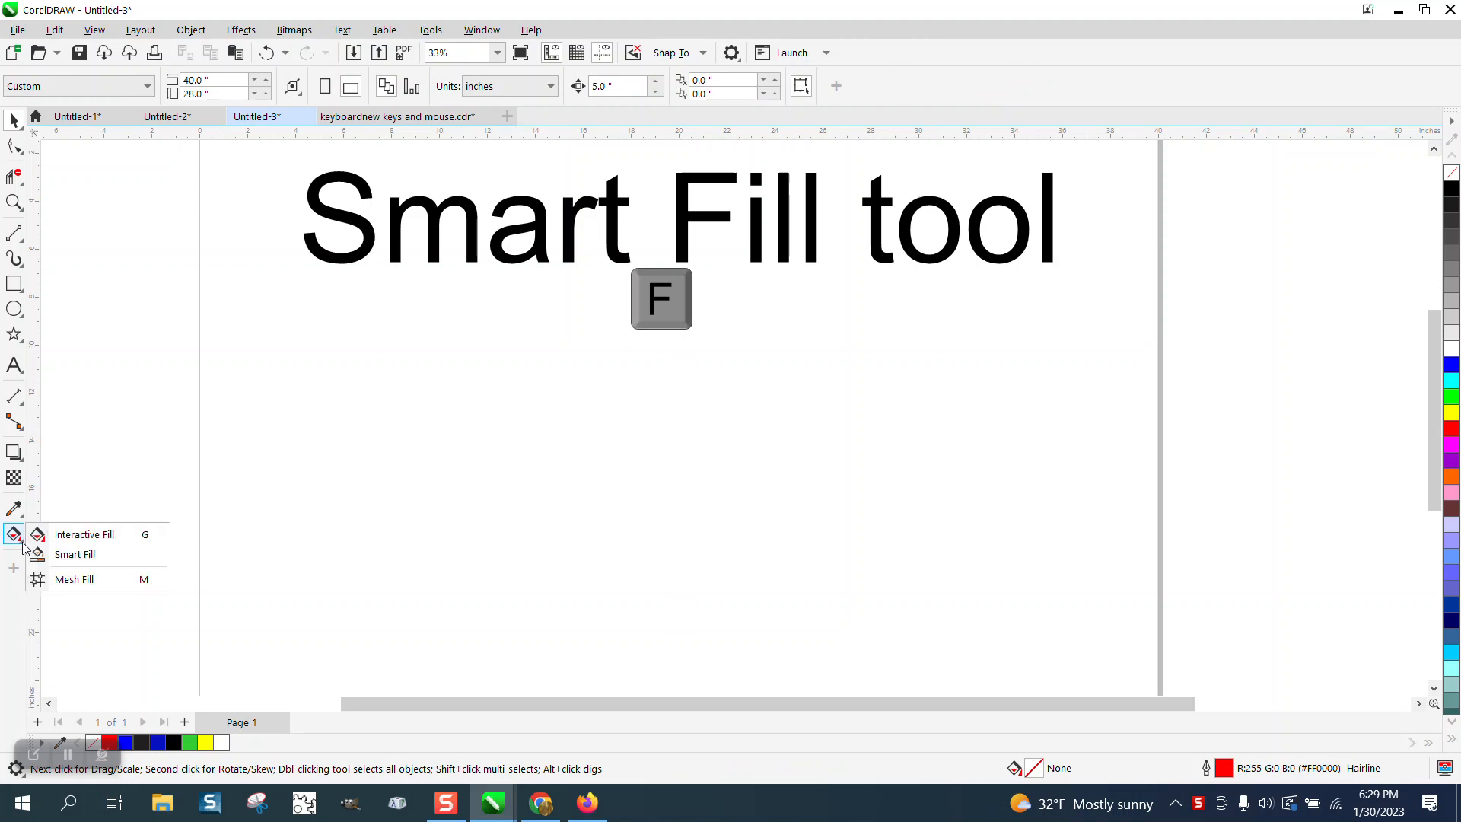
pyautogui.moveTo(102, 534)
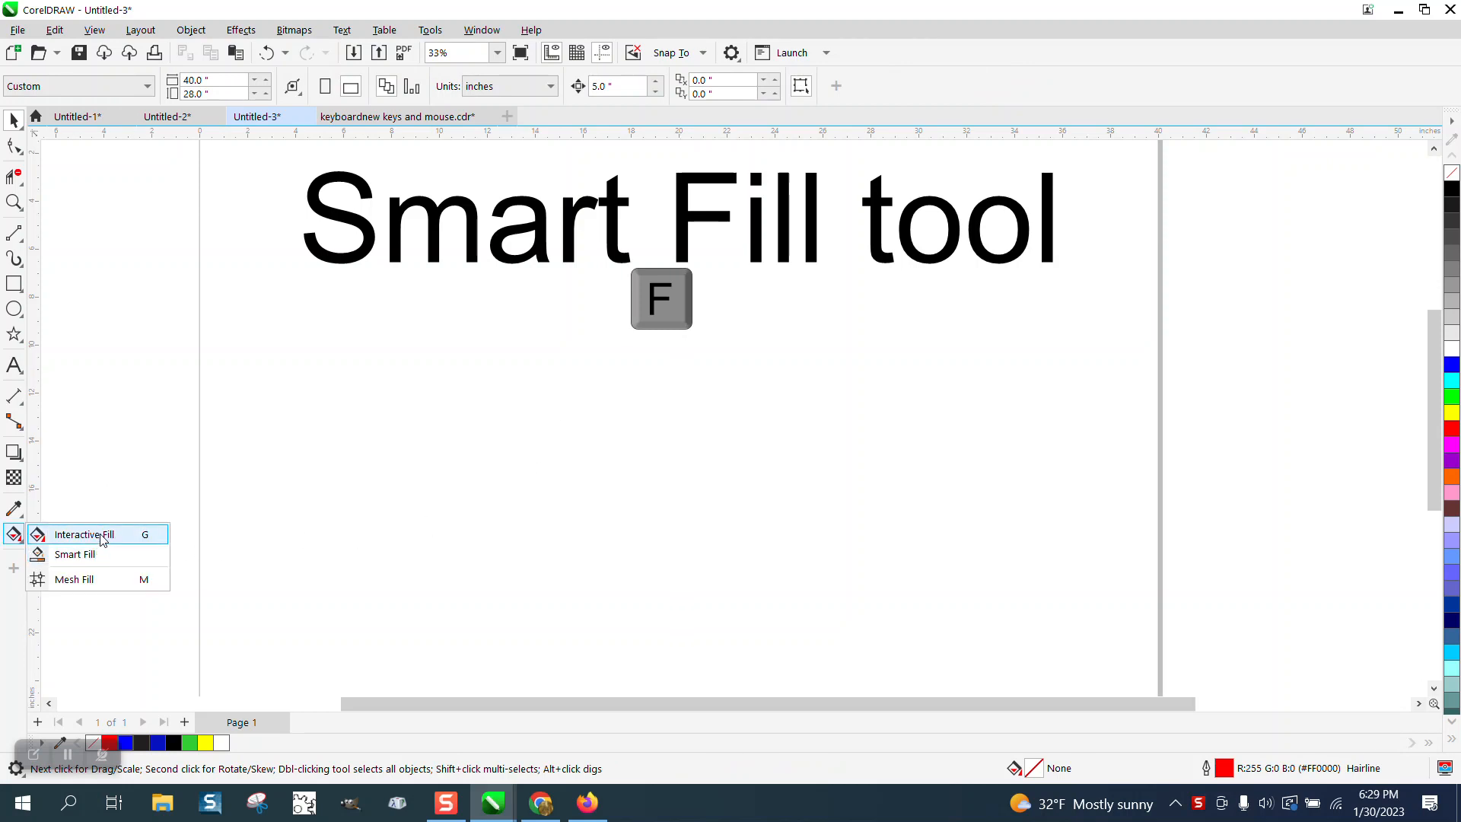
pyautogui.moveTo(140, 578)
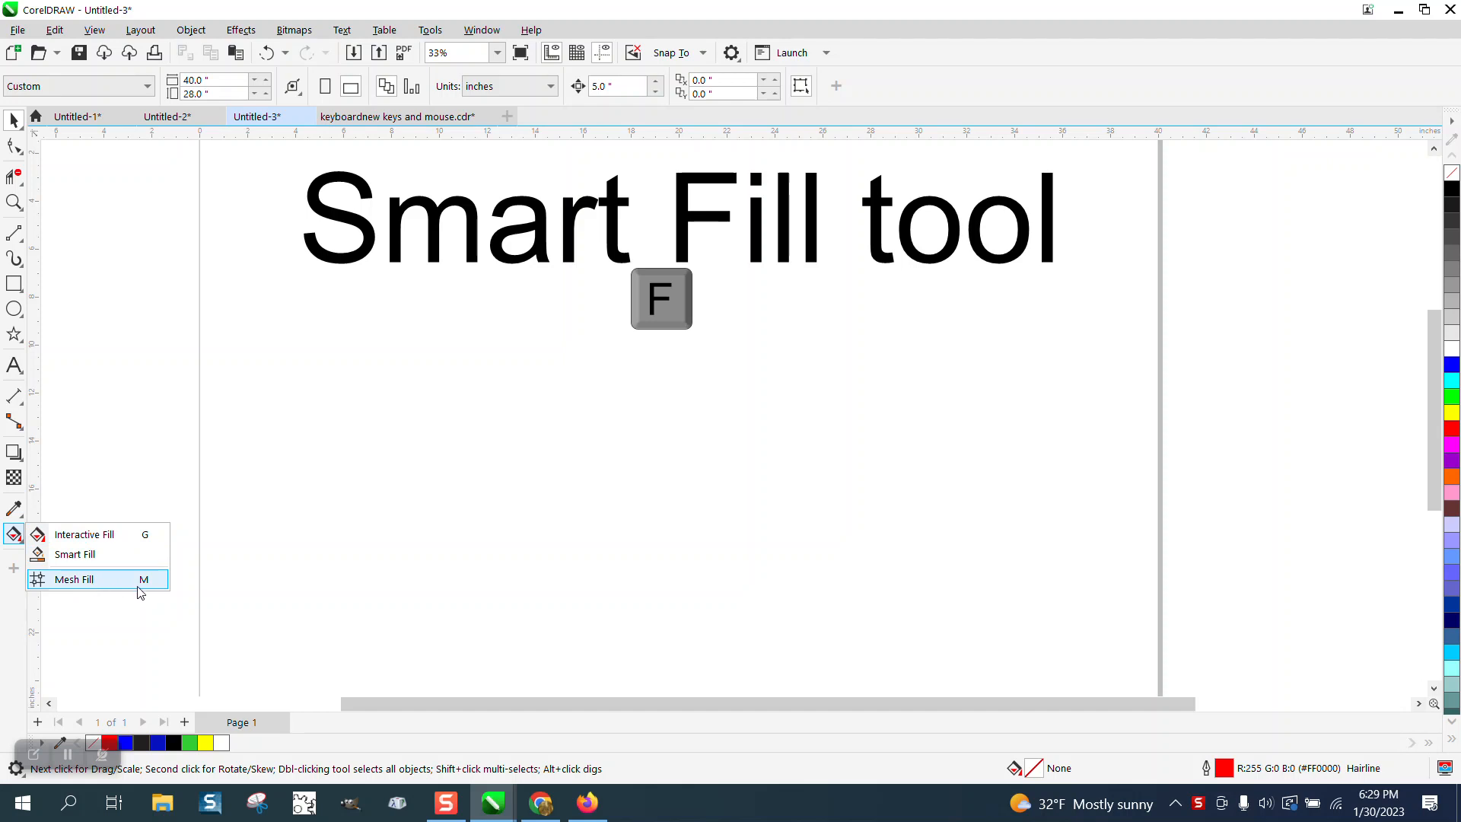
pyautogui.moveTo(666, 368)
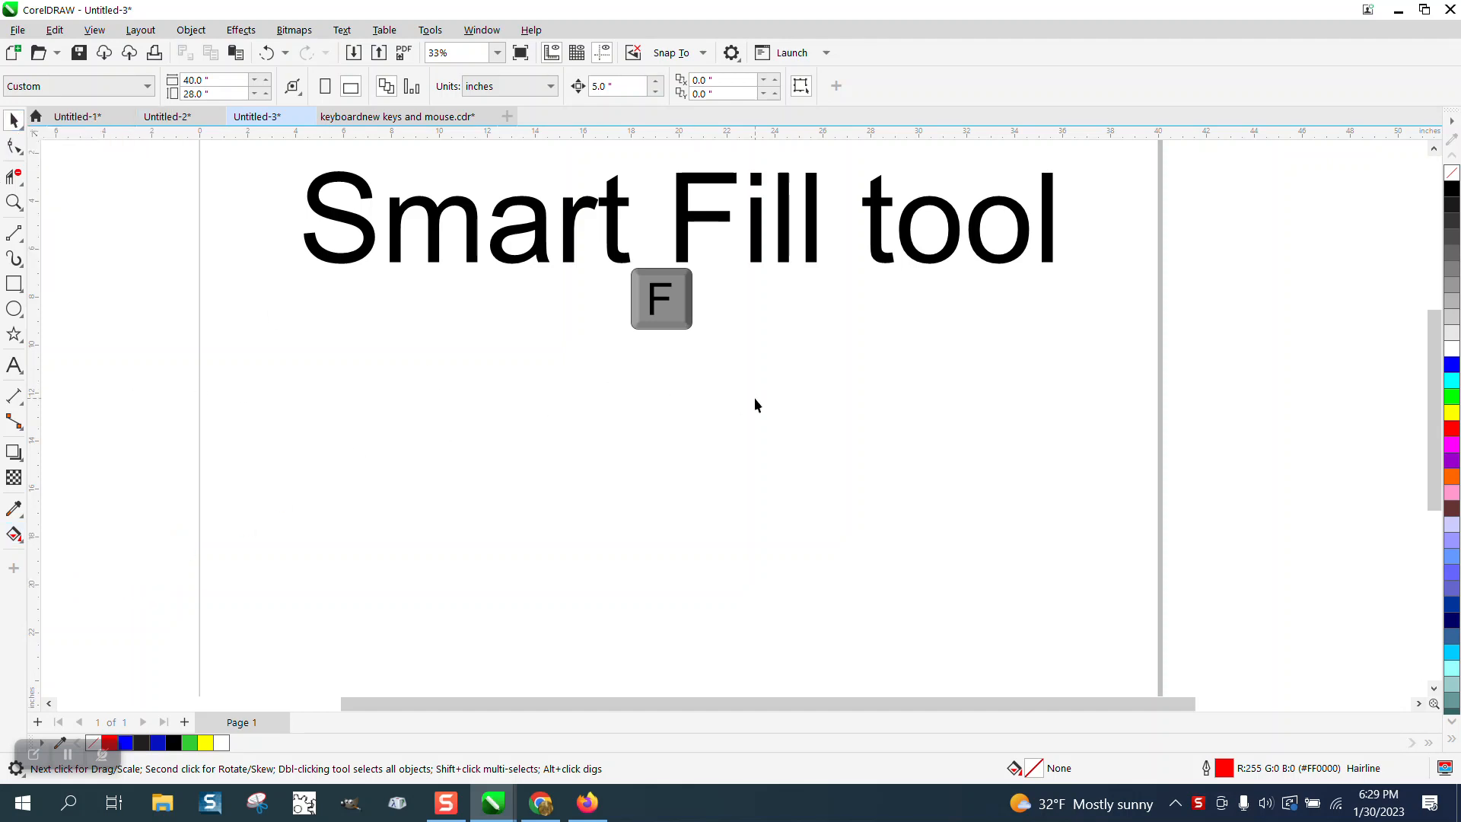
pyautogui.moveTo(492, 258)
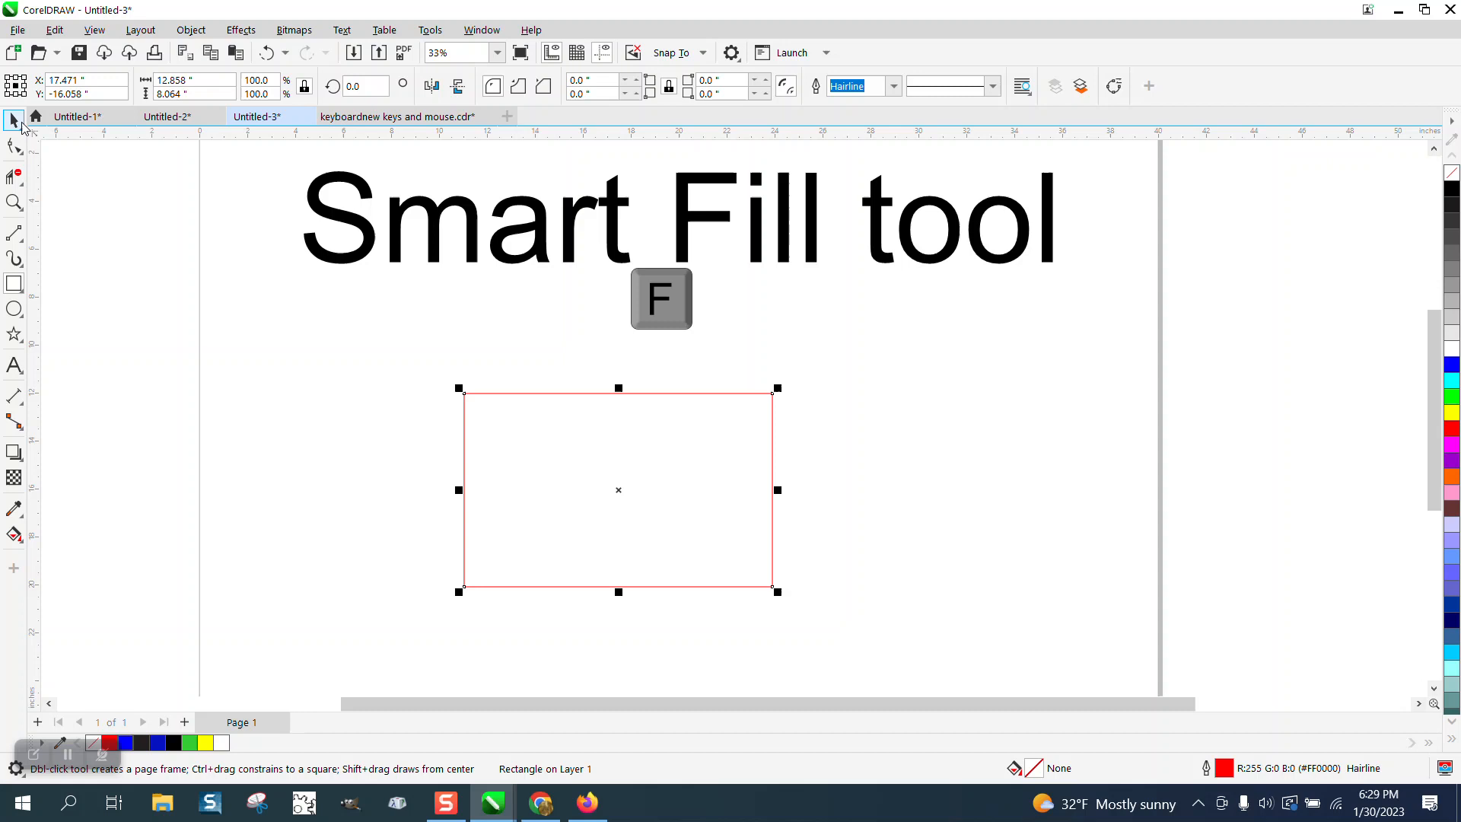
pyautogui.click(16, 534)
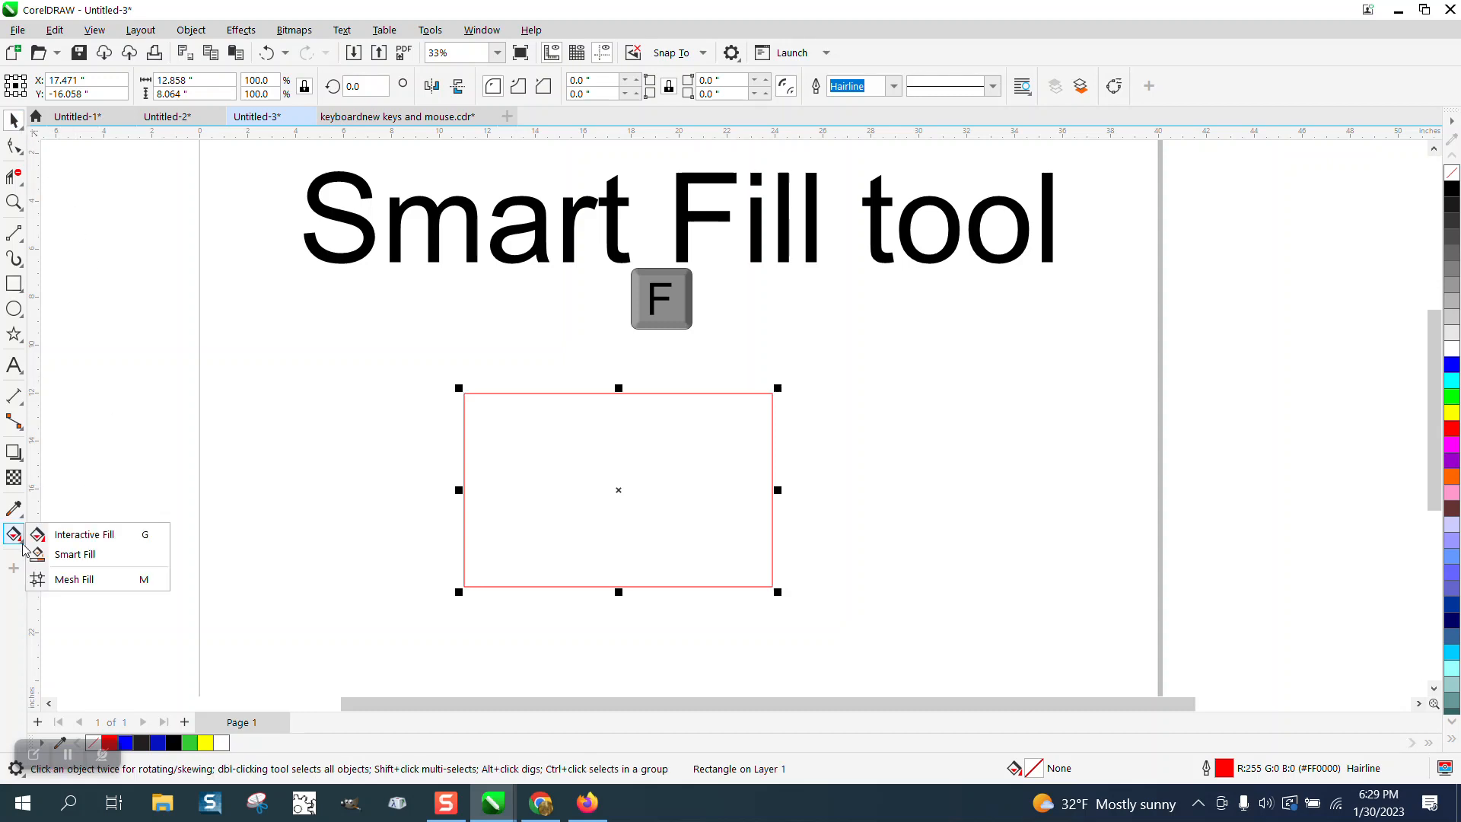
pyautogui.click(74, 553)
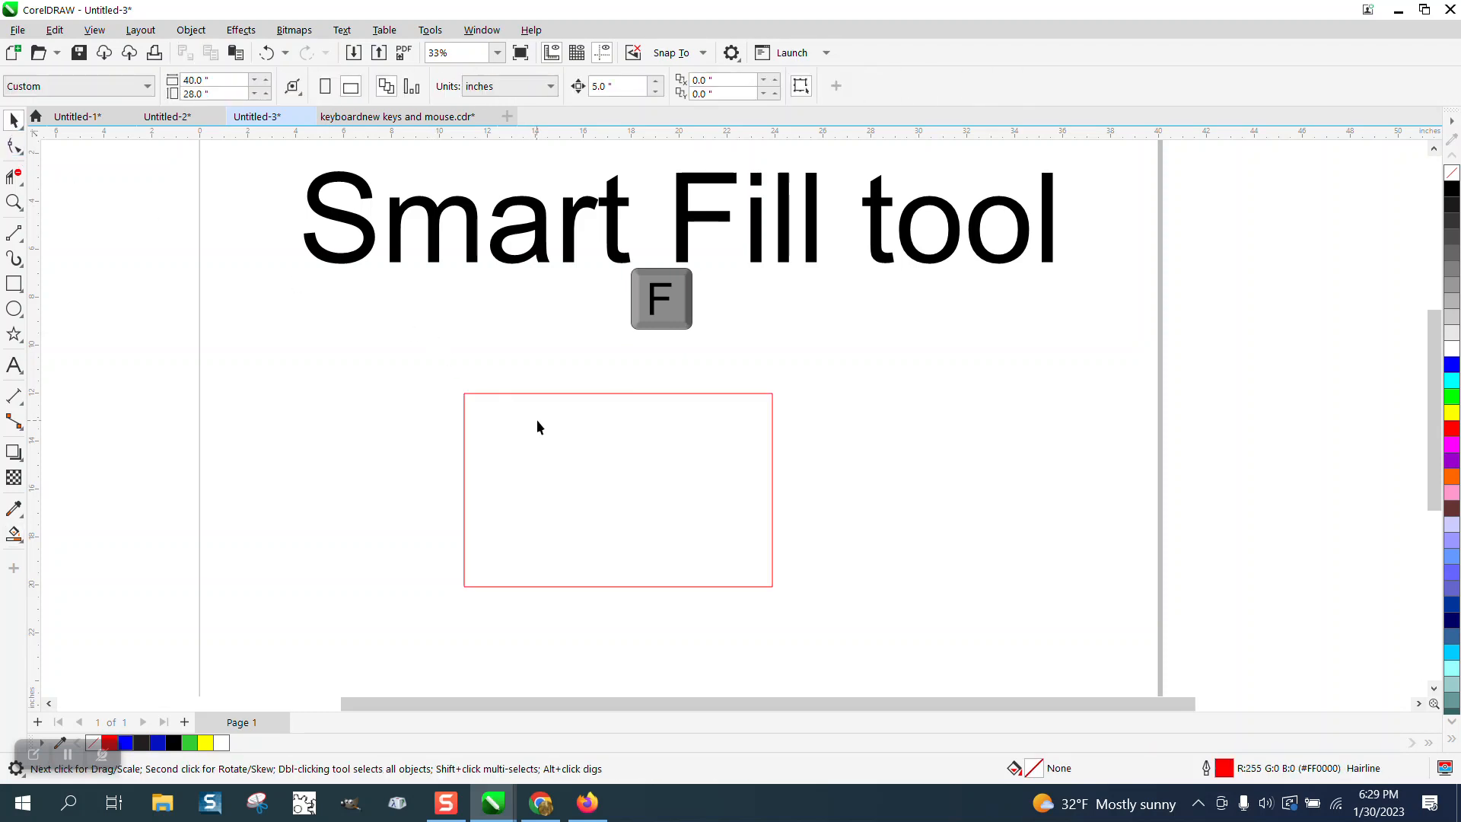
pyautogui.moveTo(618, 242)
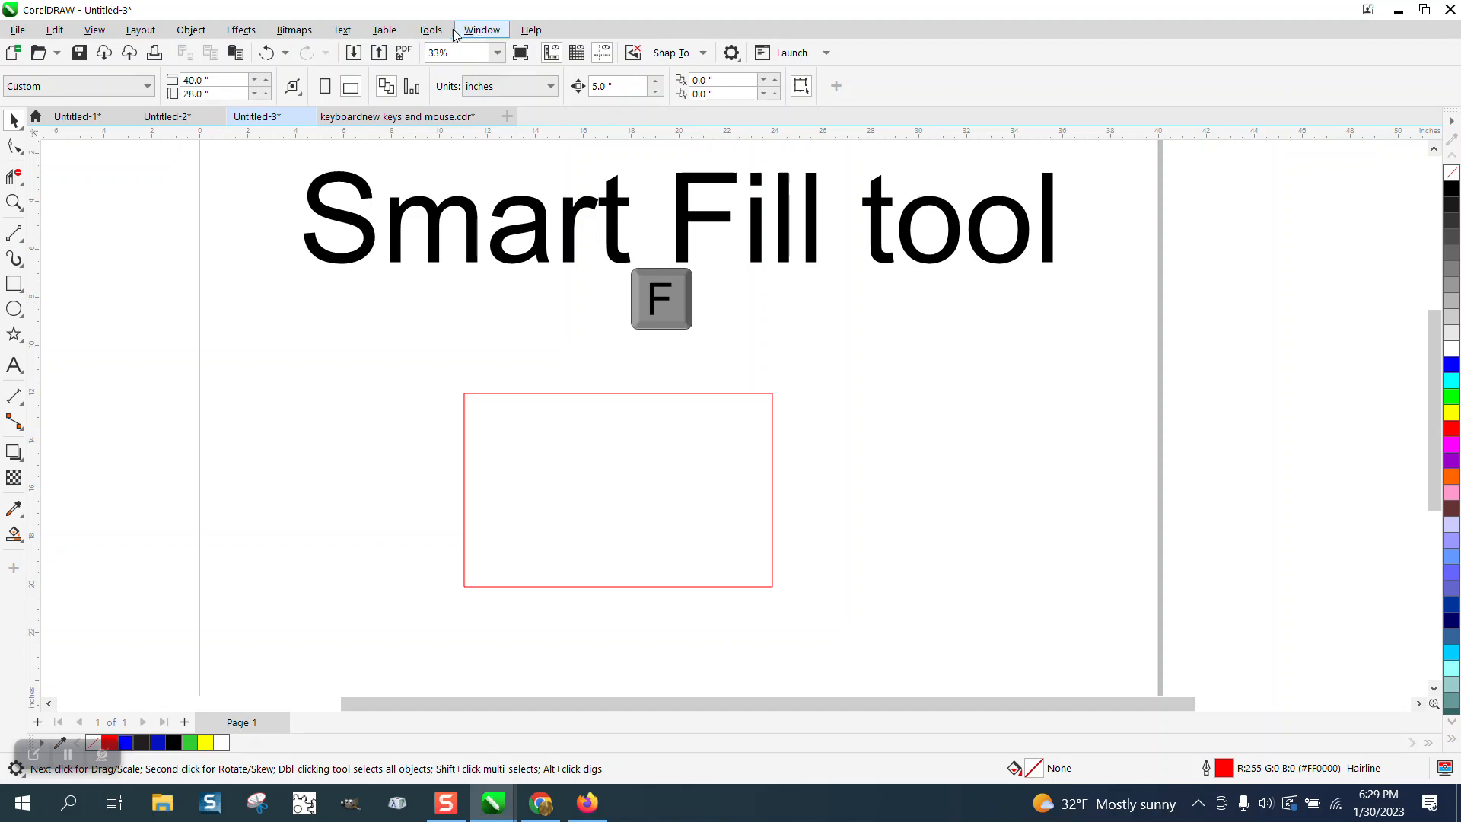
# Show Toolbox commands in Options > Customization > Commands with their Shortcut Keys, scrolling to Smart Fill
pyautogui.click(429, 31)
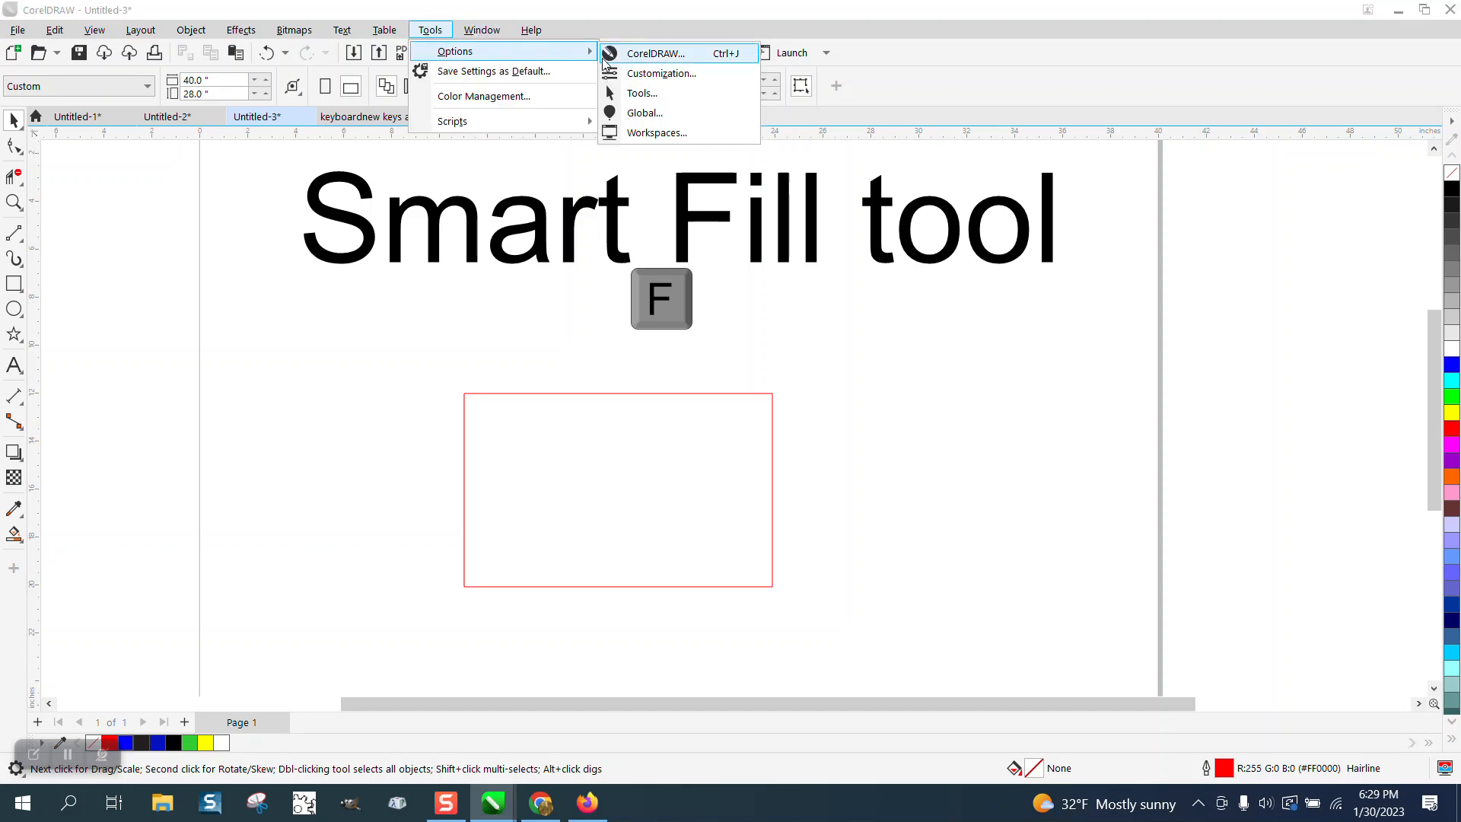
pyautogui.click(660, 73)
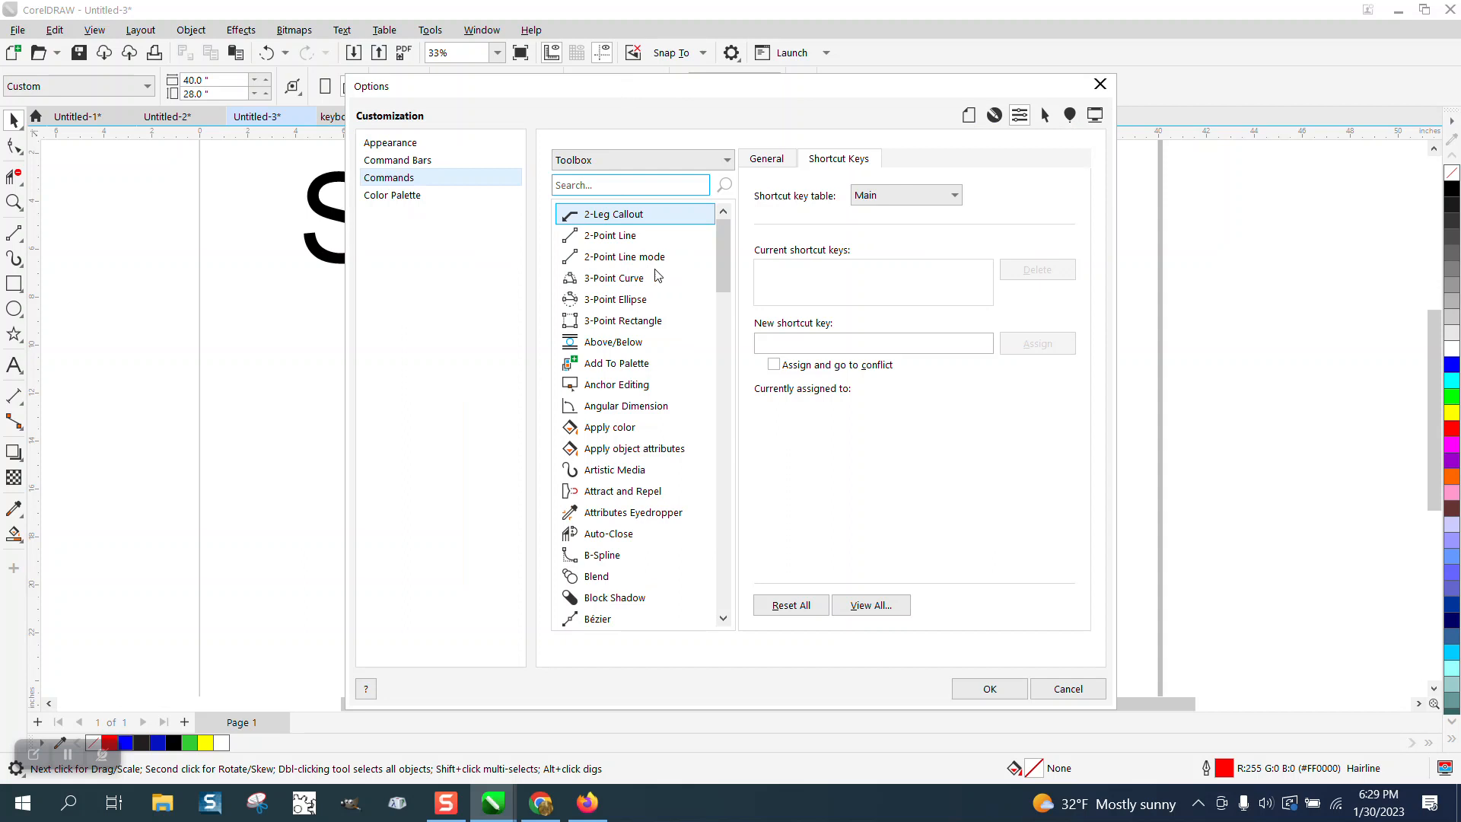
pyautogui.click(621, 256)
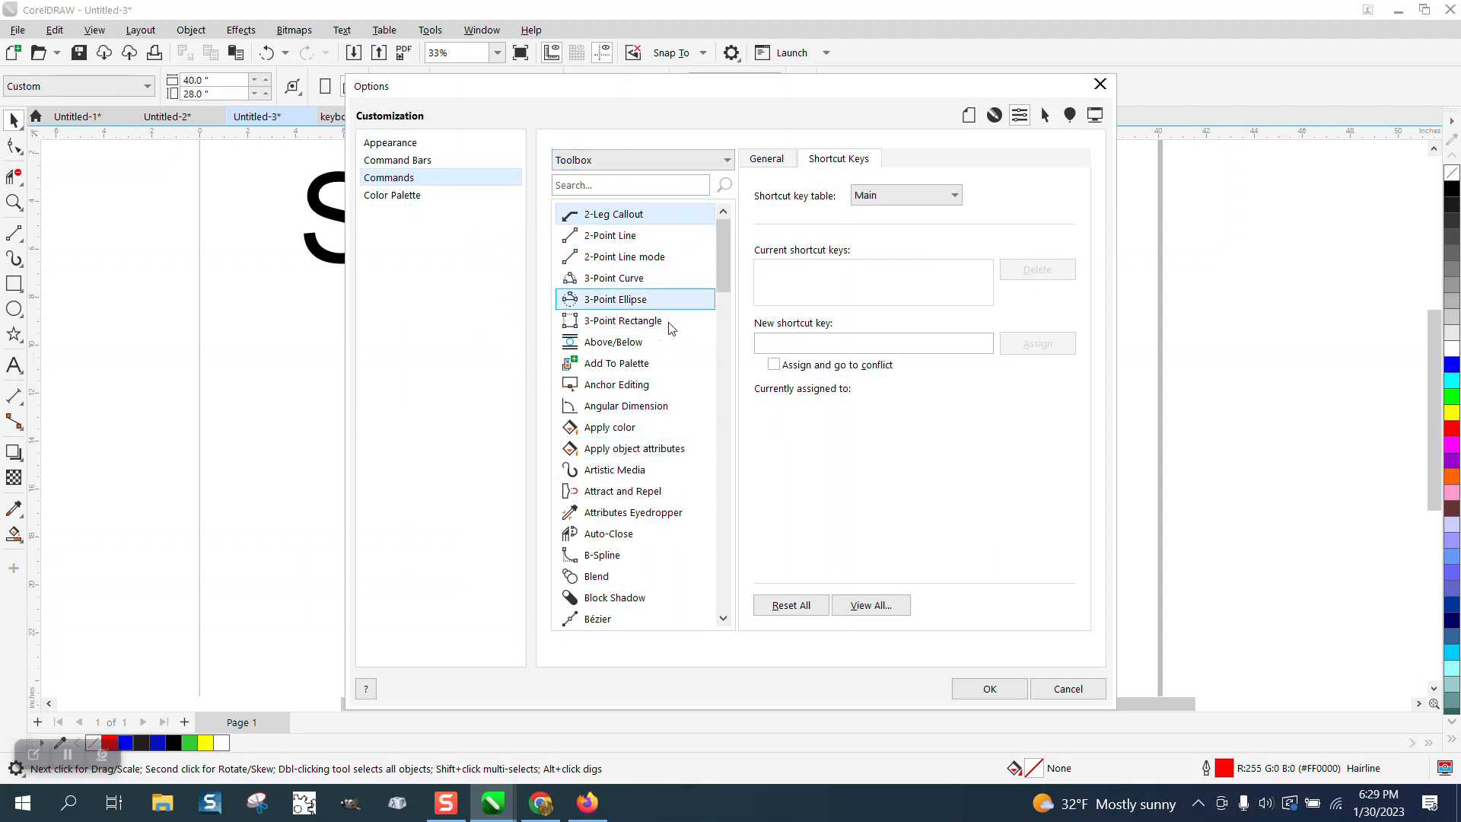
pyautogui.click(610, 235)
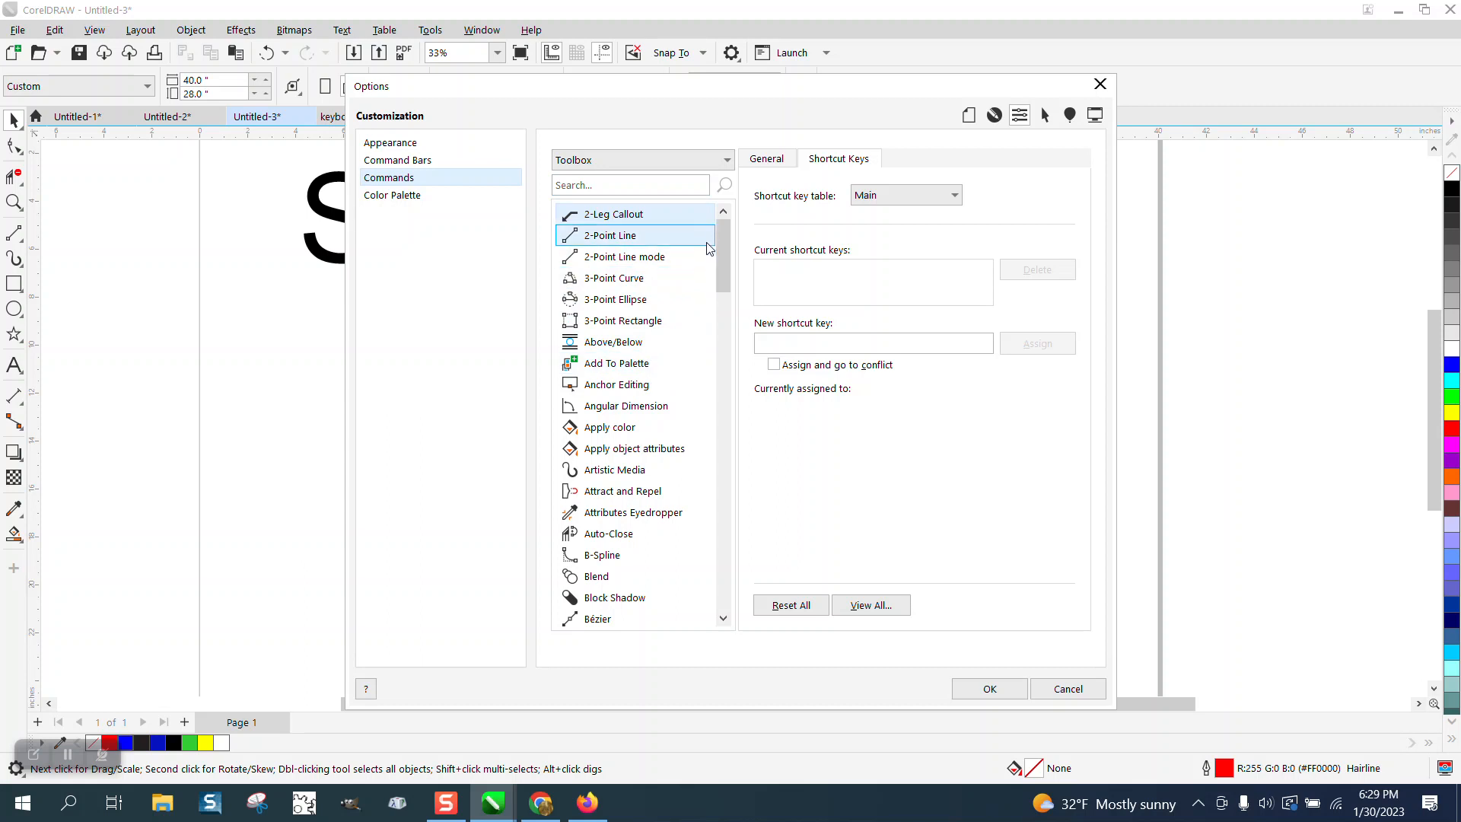
pyautogui.scroll(-3)
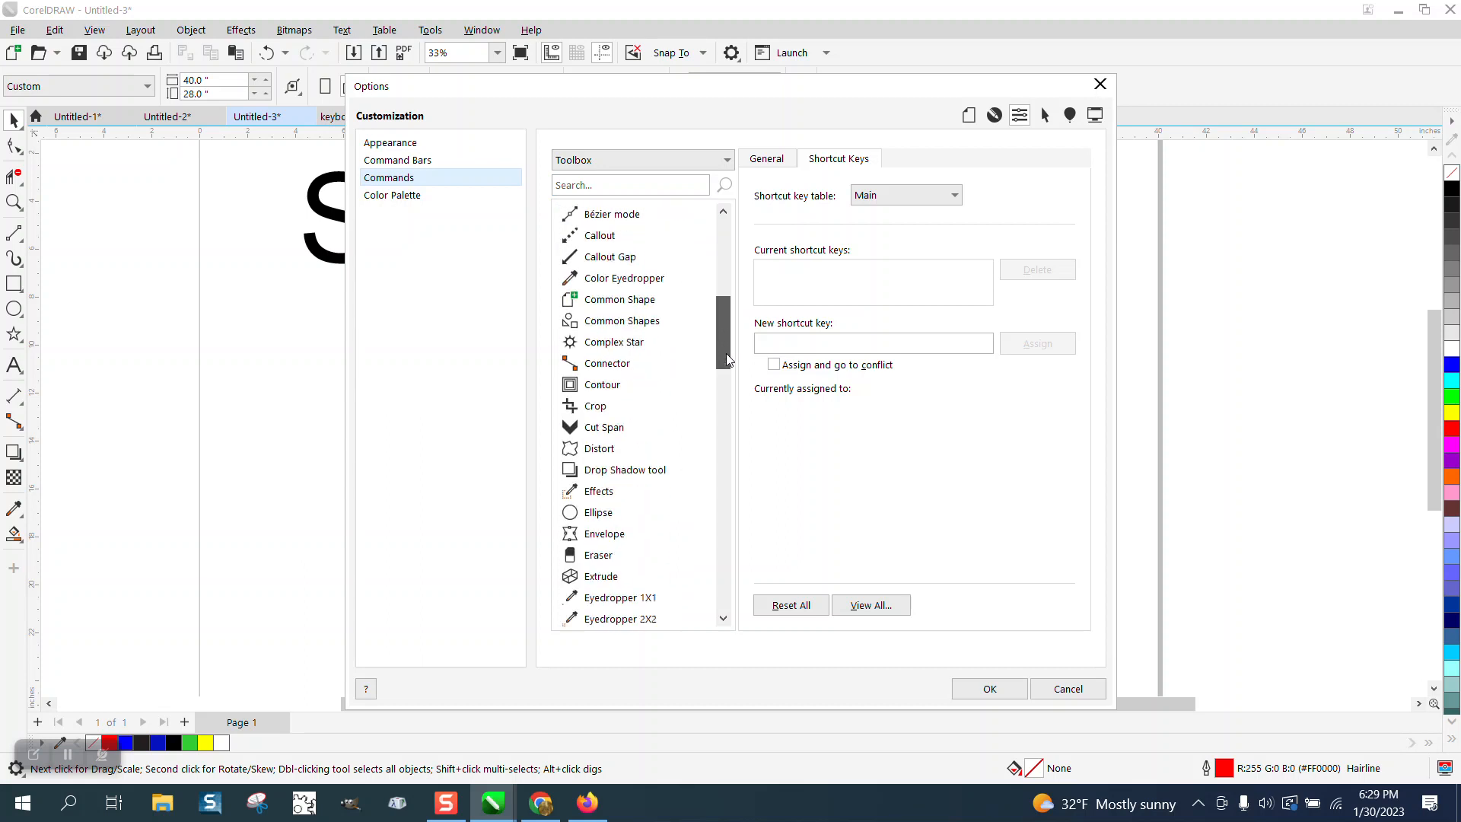
pyautogui.scroll(-3)
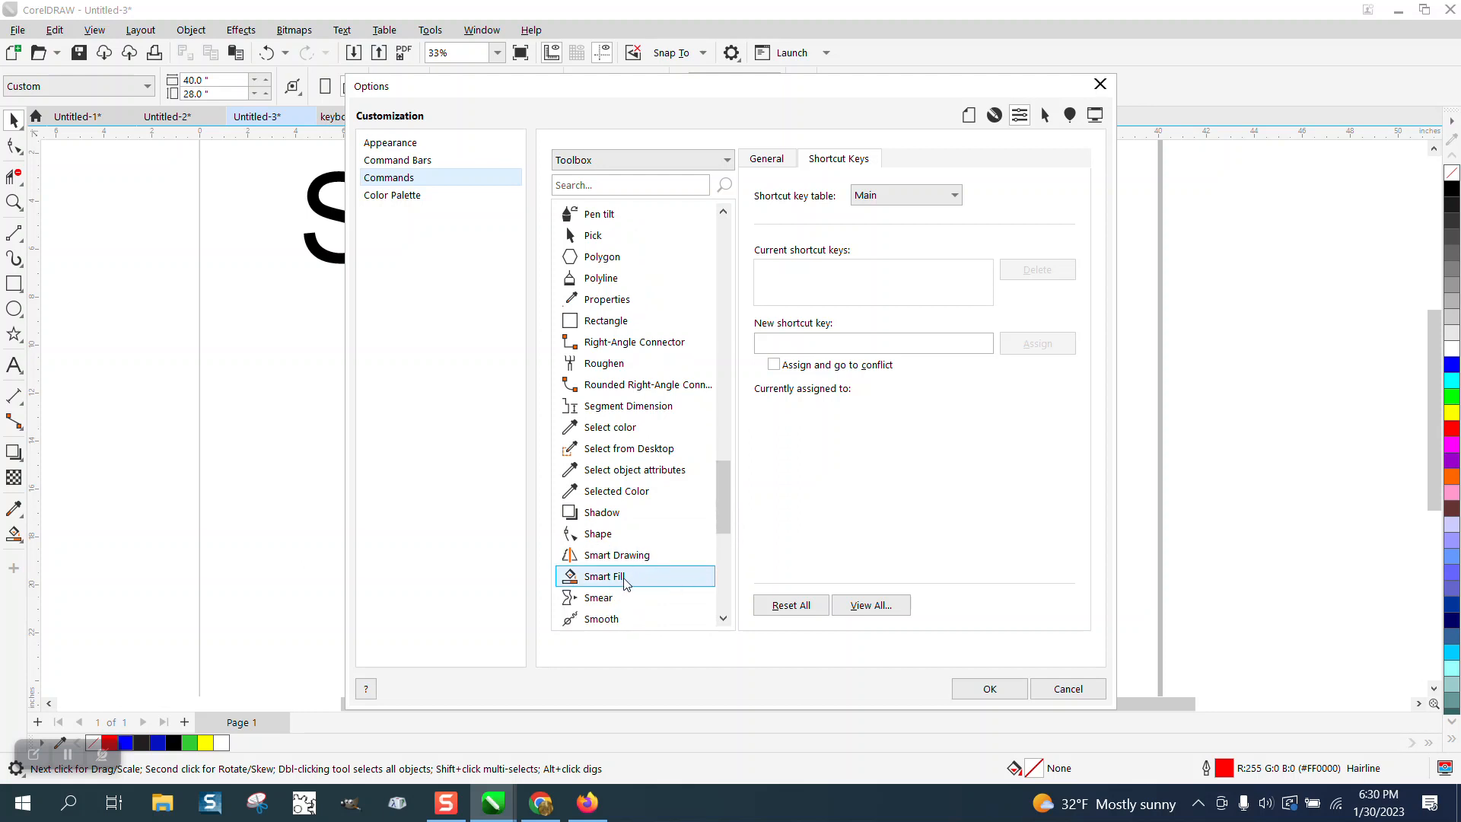
pyautogui.moveTo(733, 279)
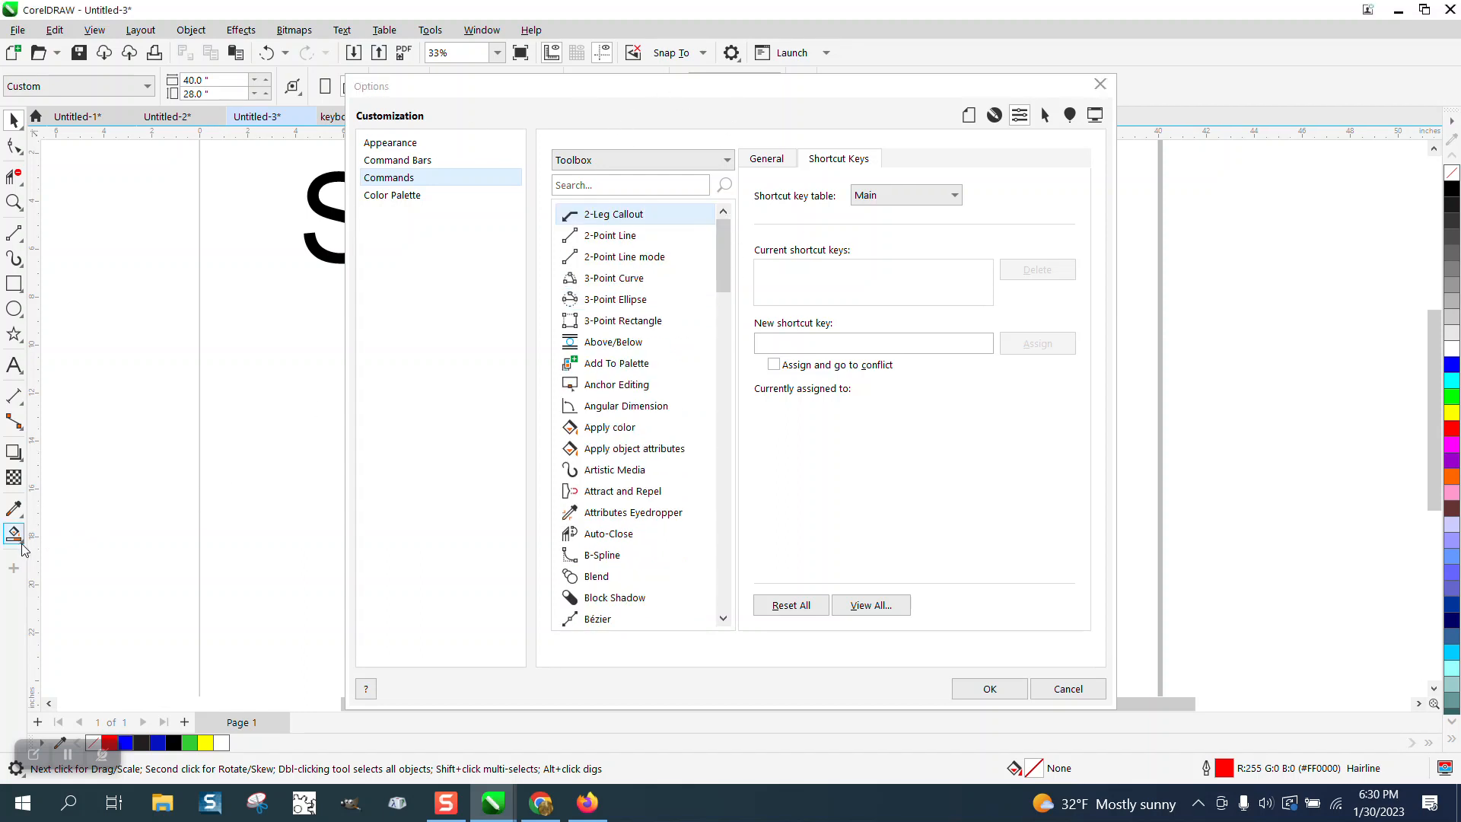
# Assign F as the new shortcut key for Smart Fill and confirm with OK
pyautogui.click(14, 533)
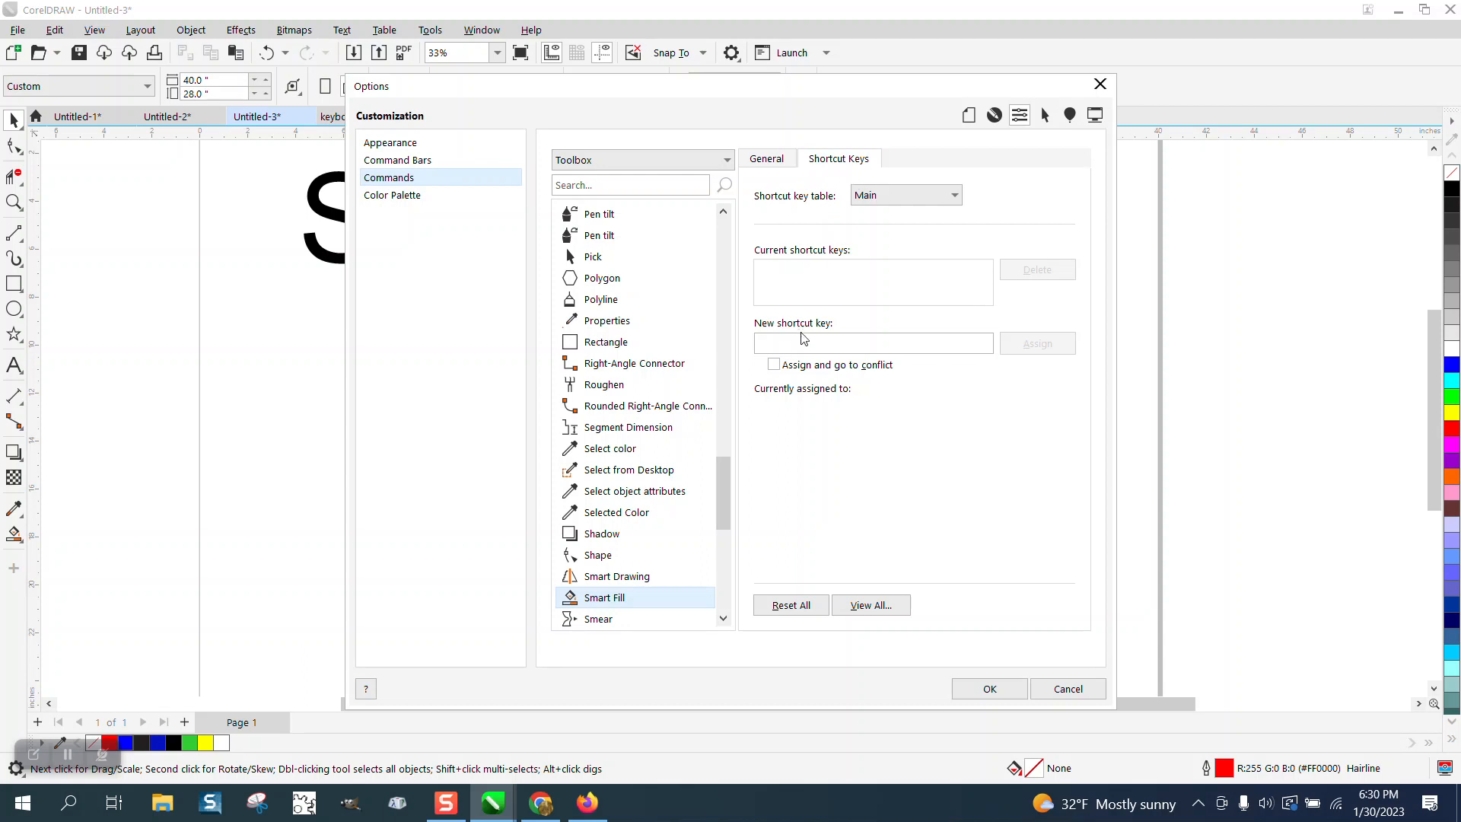
pyautogui.click(634, 363)
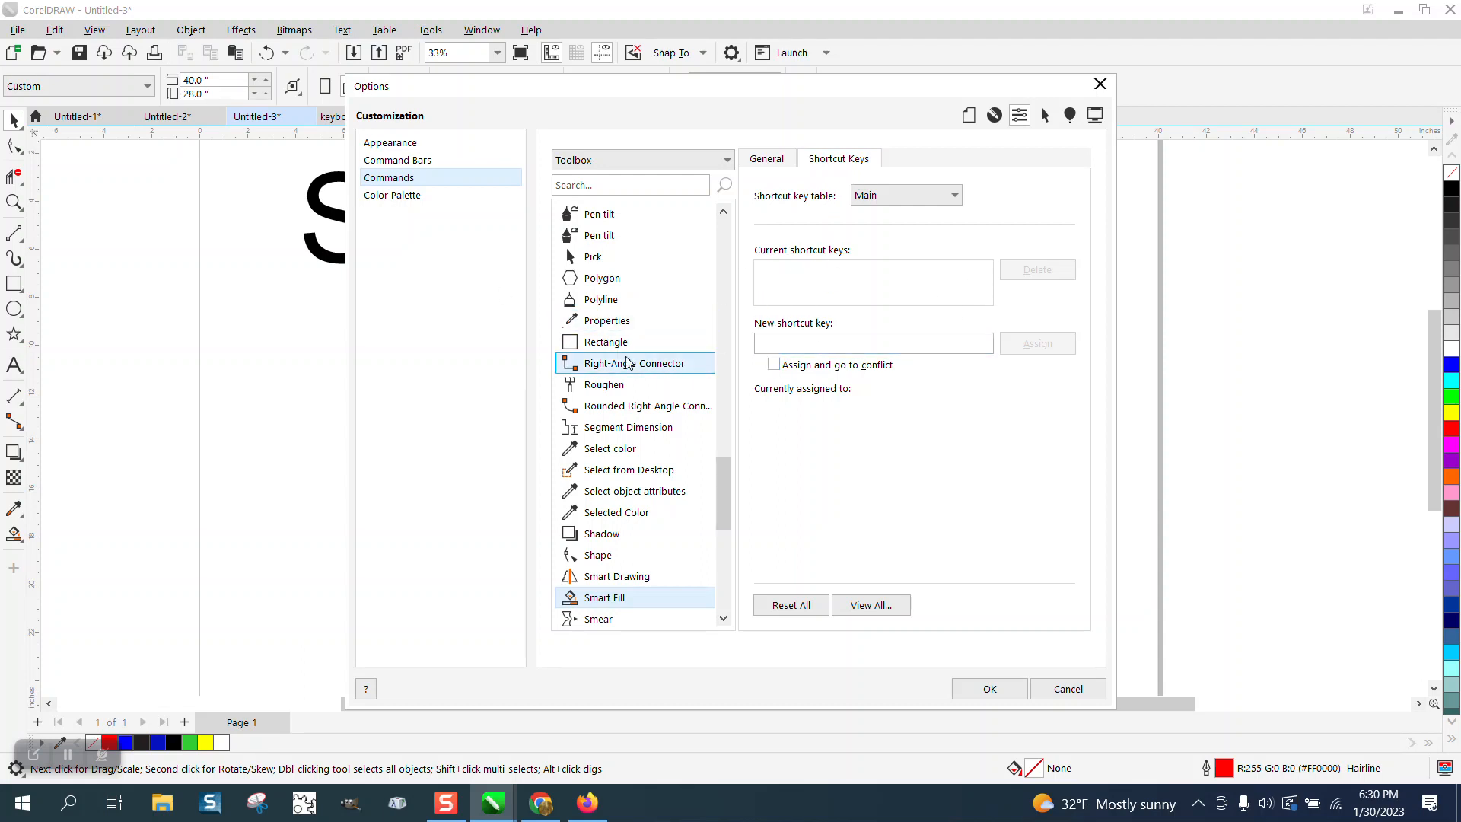
pyautogui.click(874, 343)
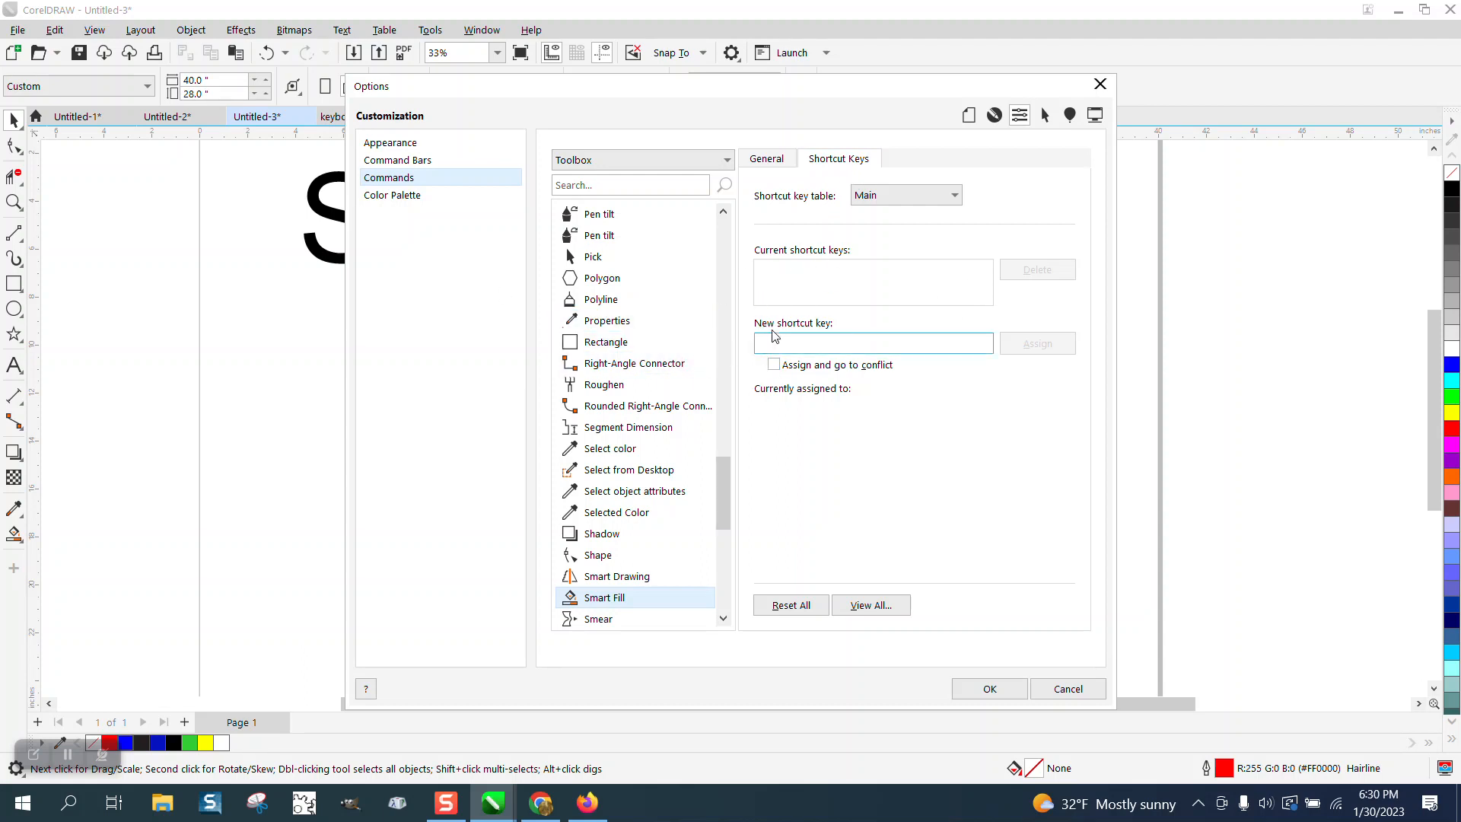
pyautogui.write('F')
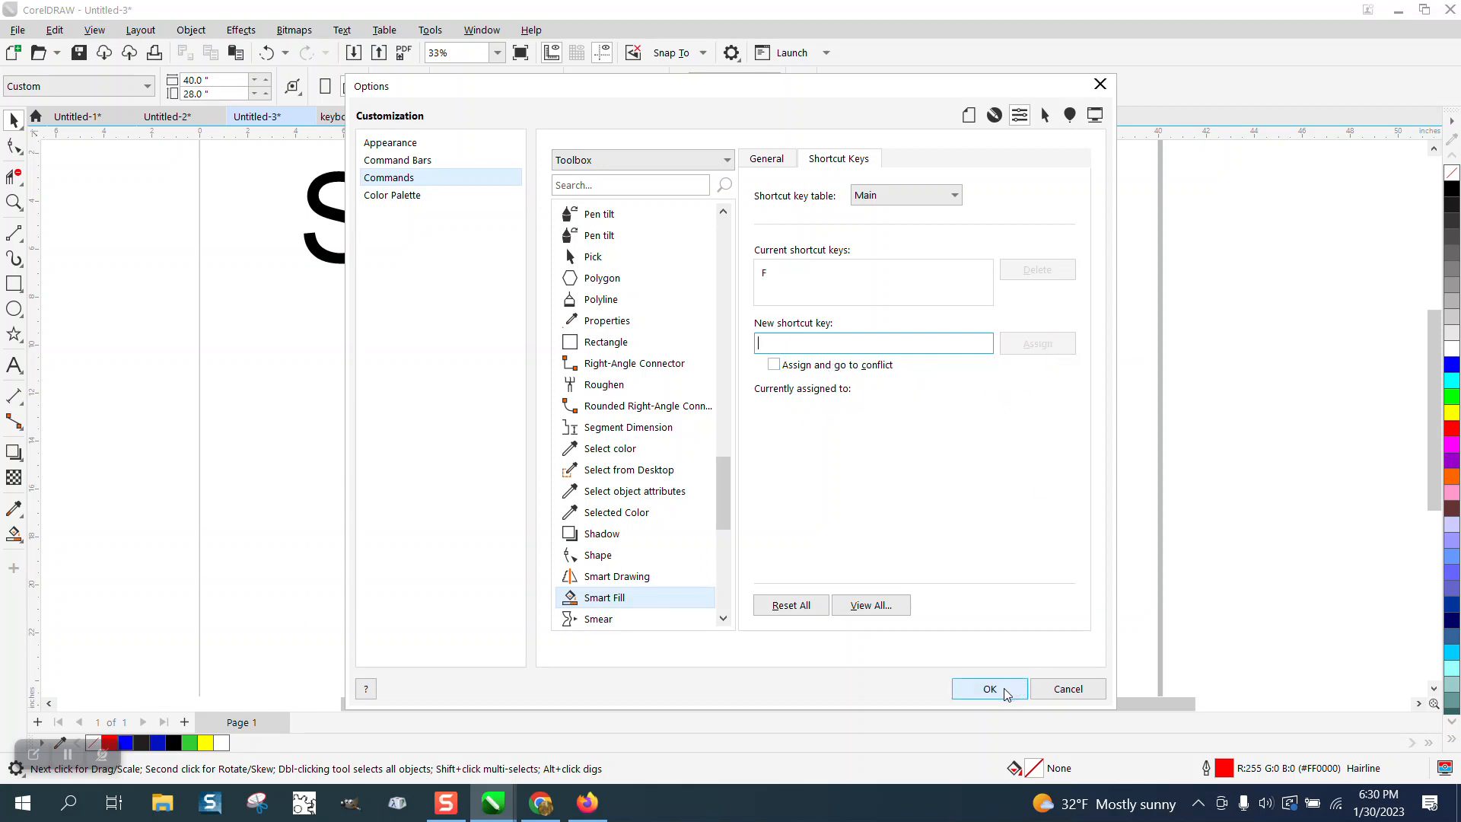
pyautogui.click(990, 688)
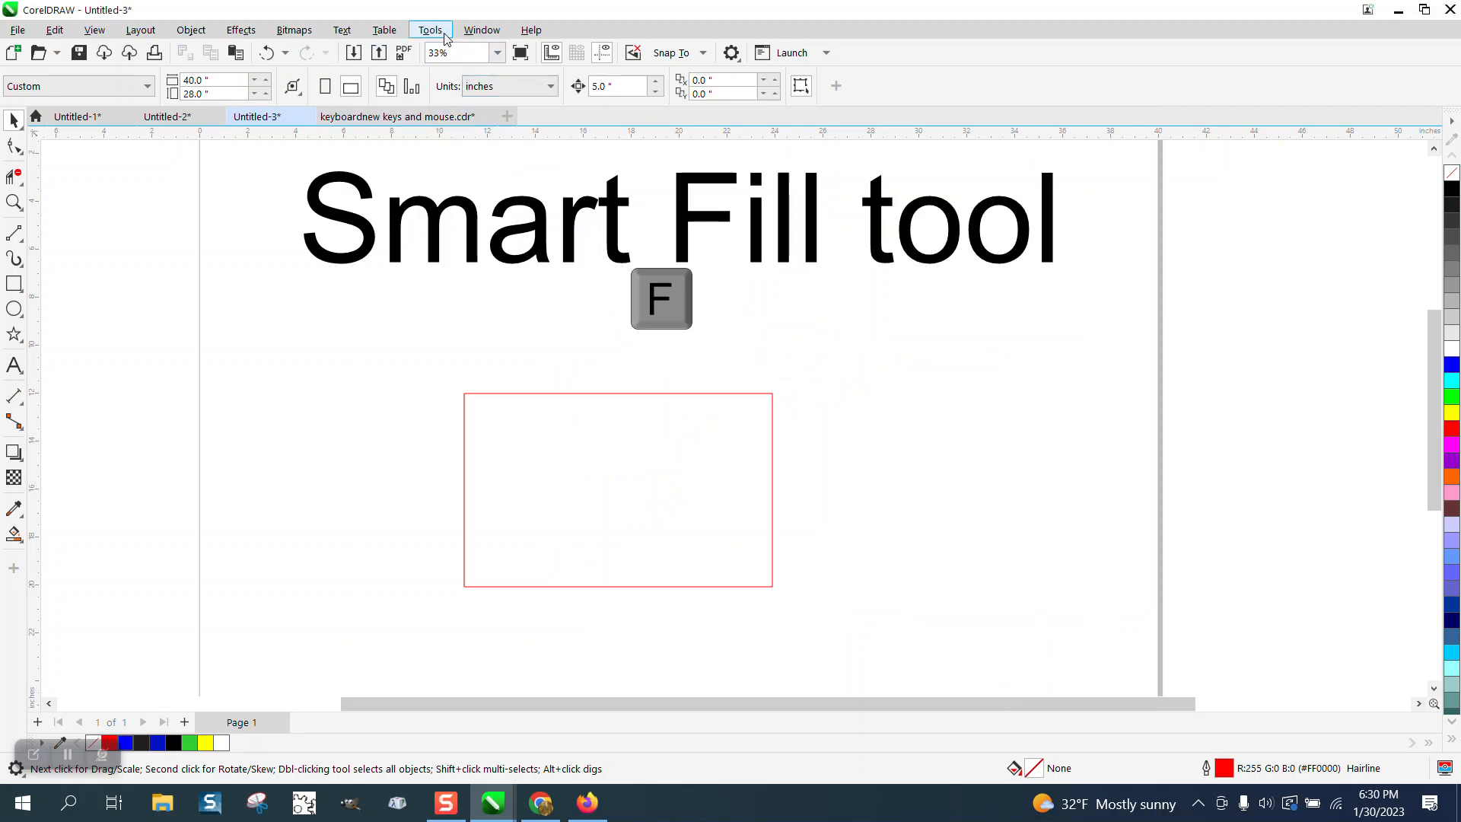
pyautogui.click(429, 29)
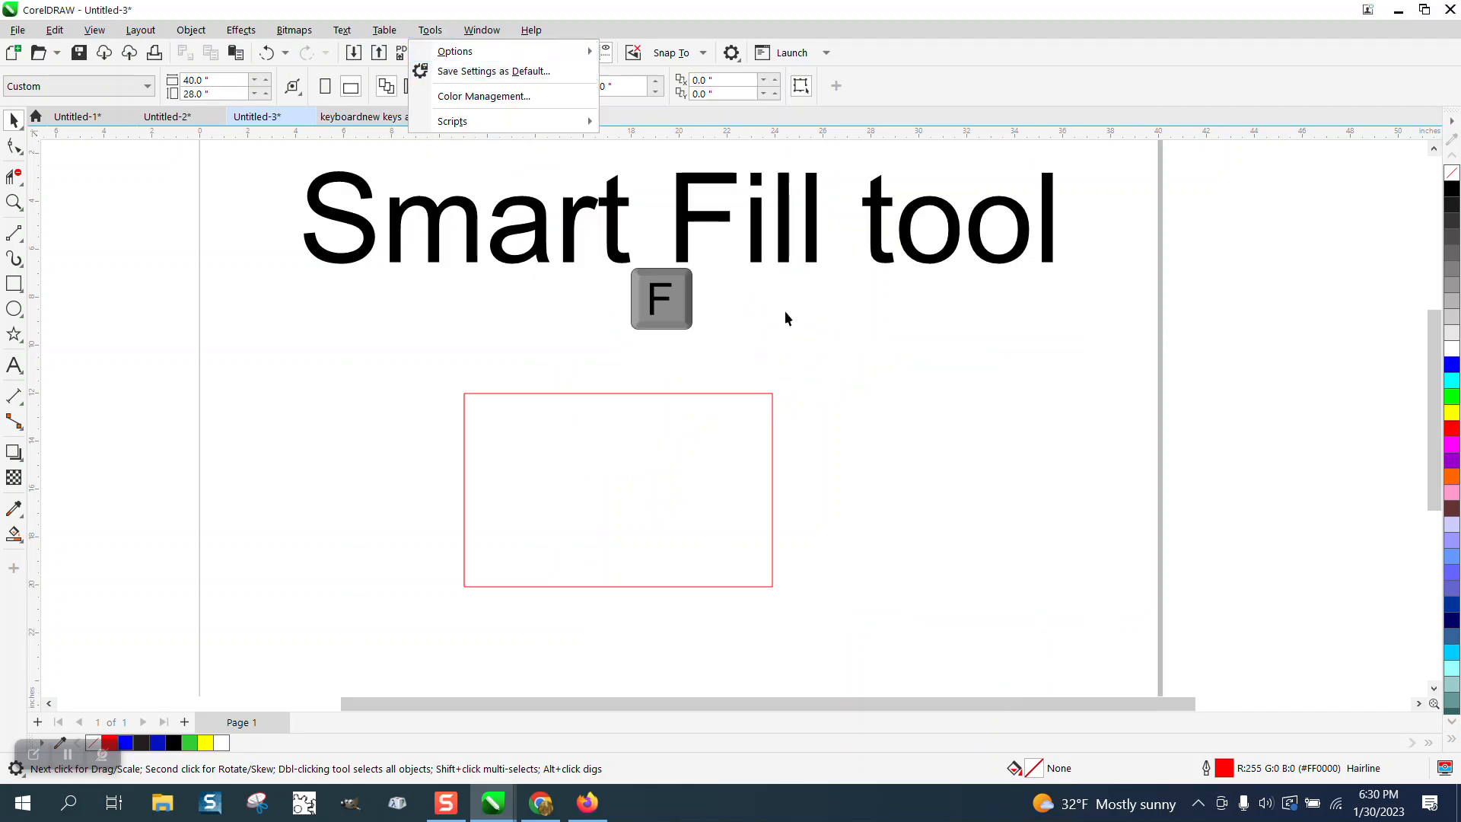
pyautogui.click(442, 392)
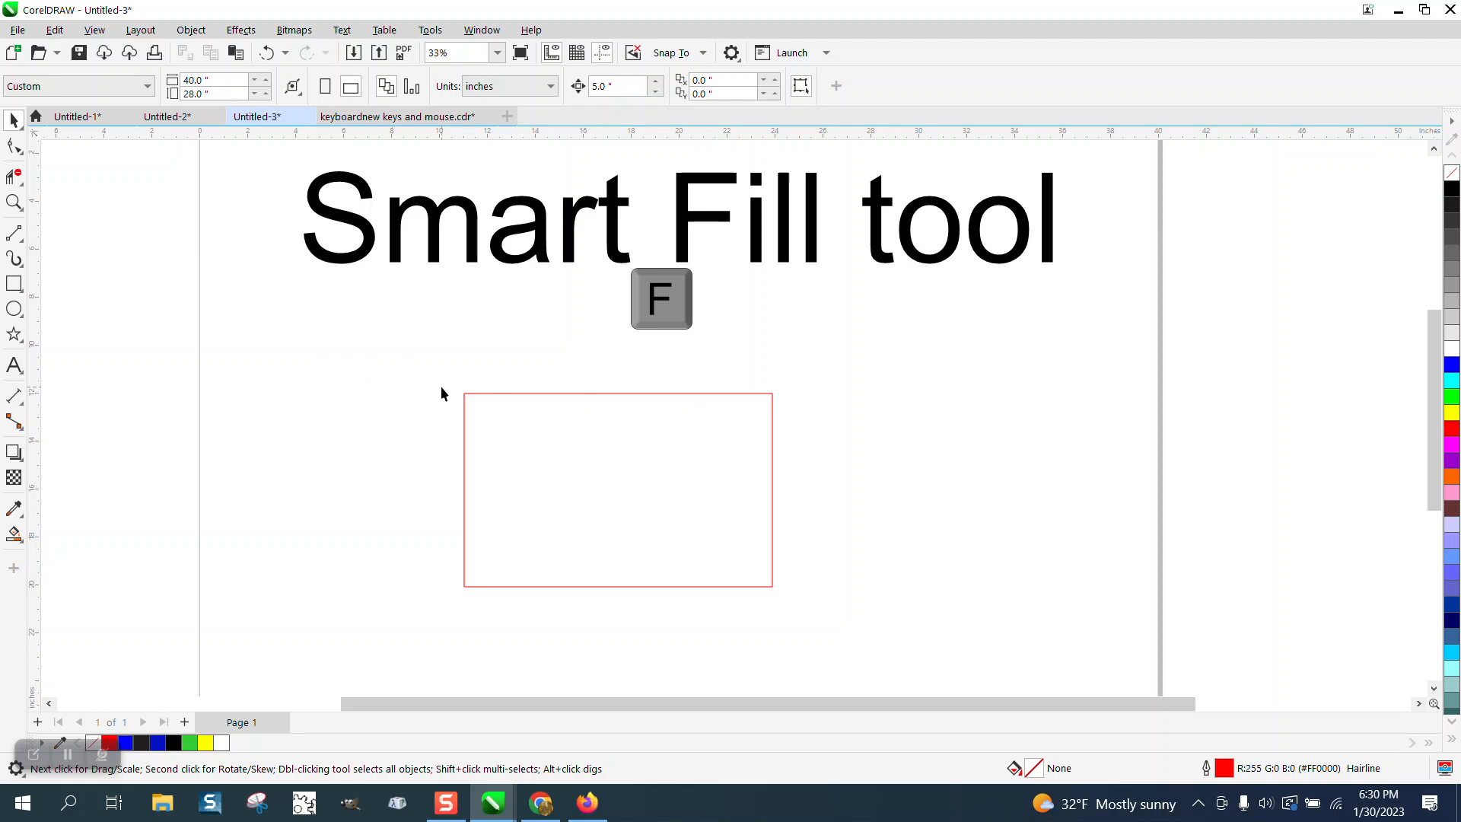
pyautogui.moveTo(669, 453)
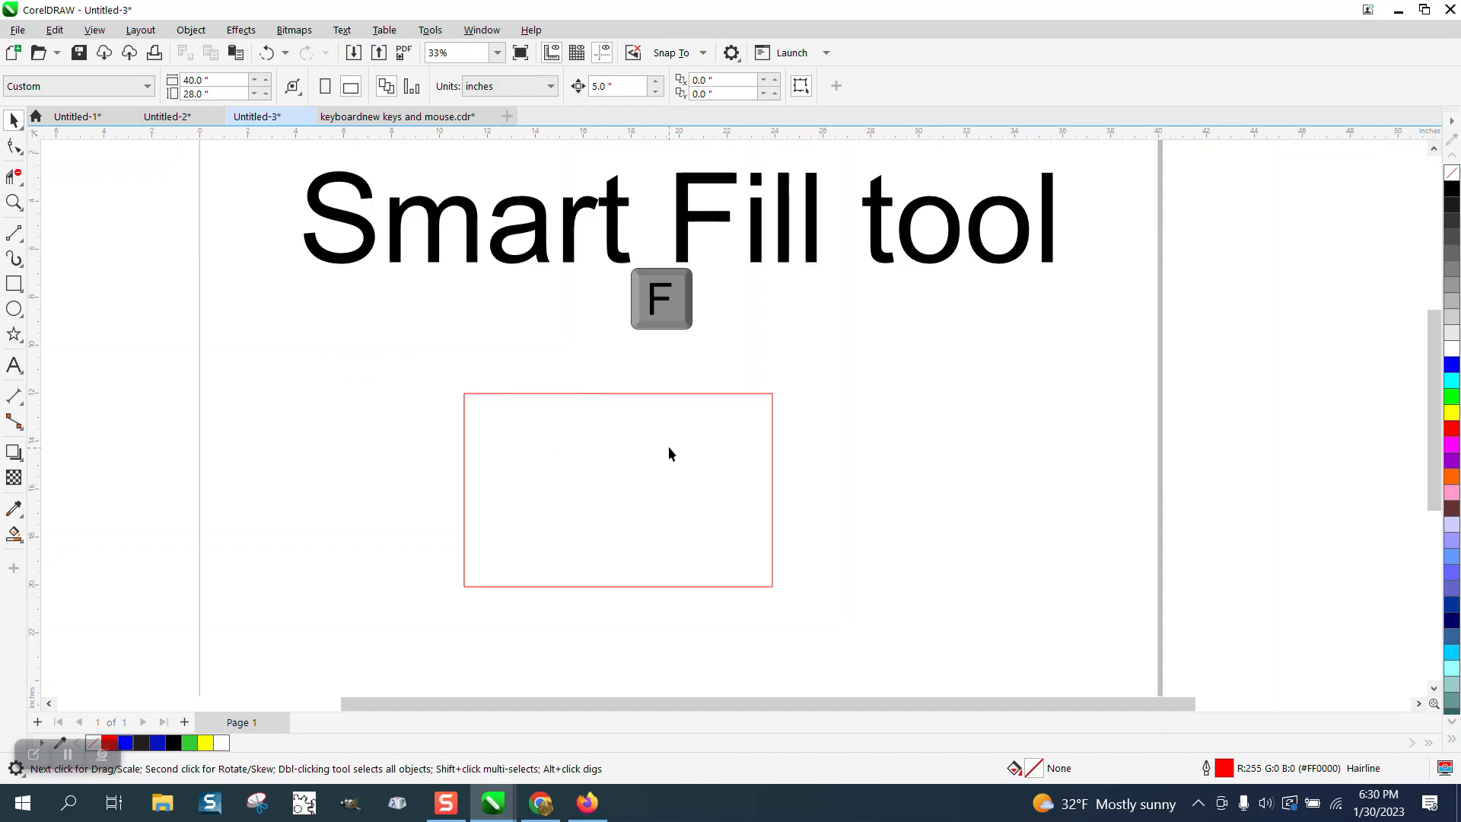
pyautogui.moveTo(626, 429)
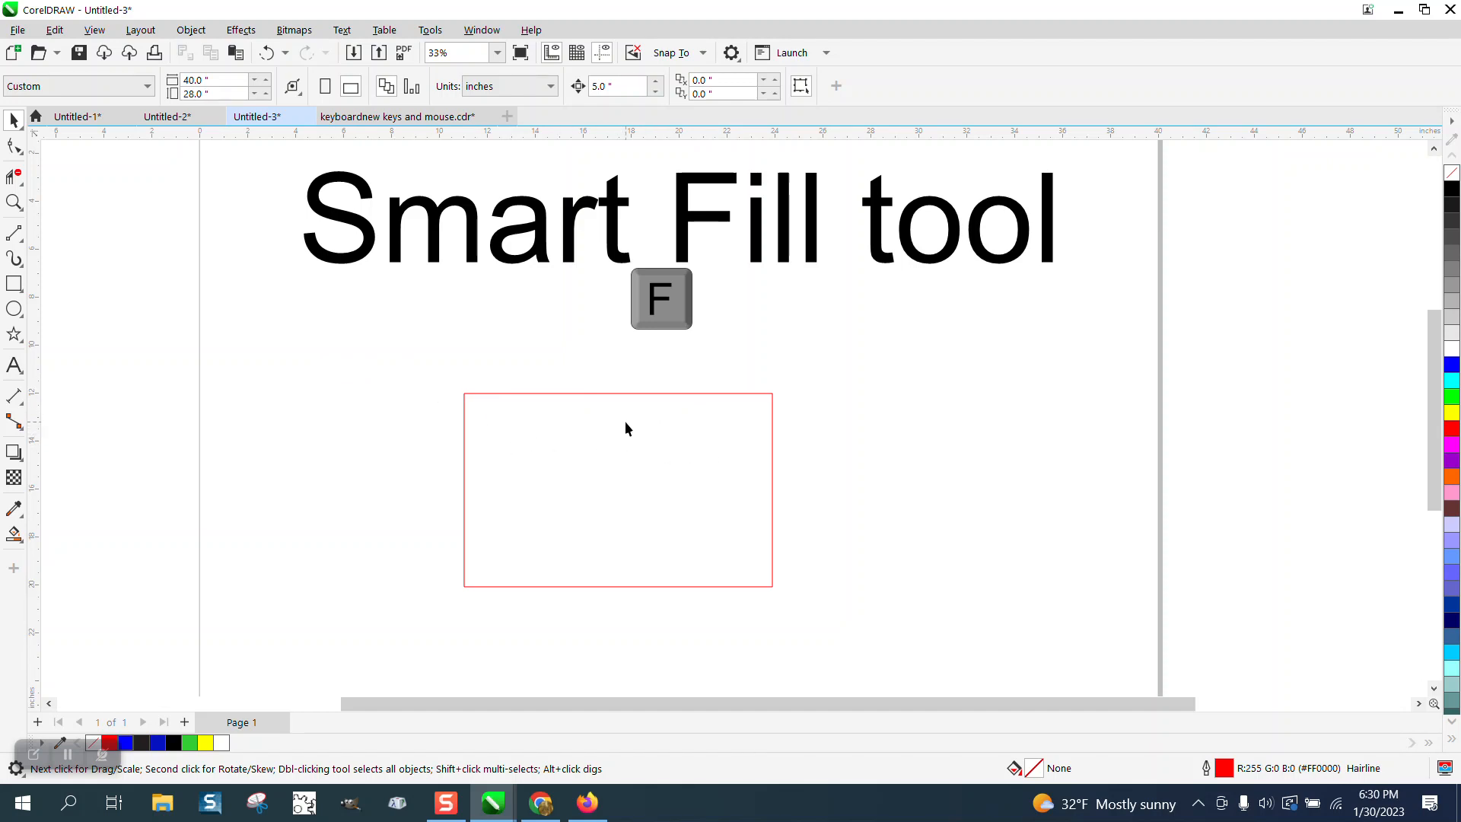
# Fill the rectangle solid blue with Smart Fill, then draw a second rectangle to its right
pyautogui.click(15, 534)
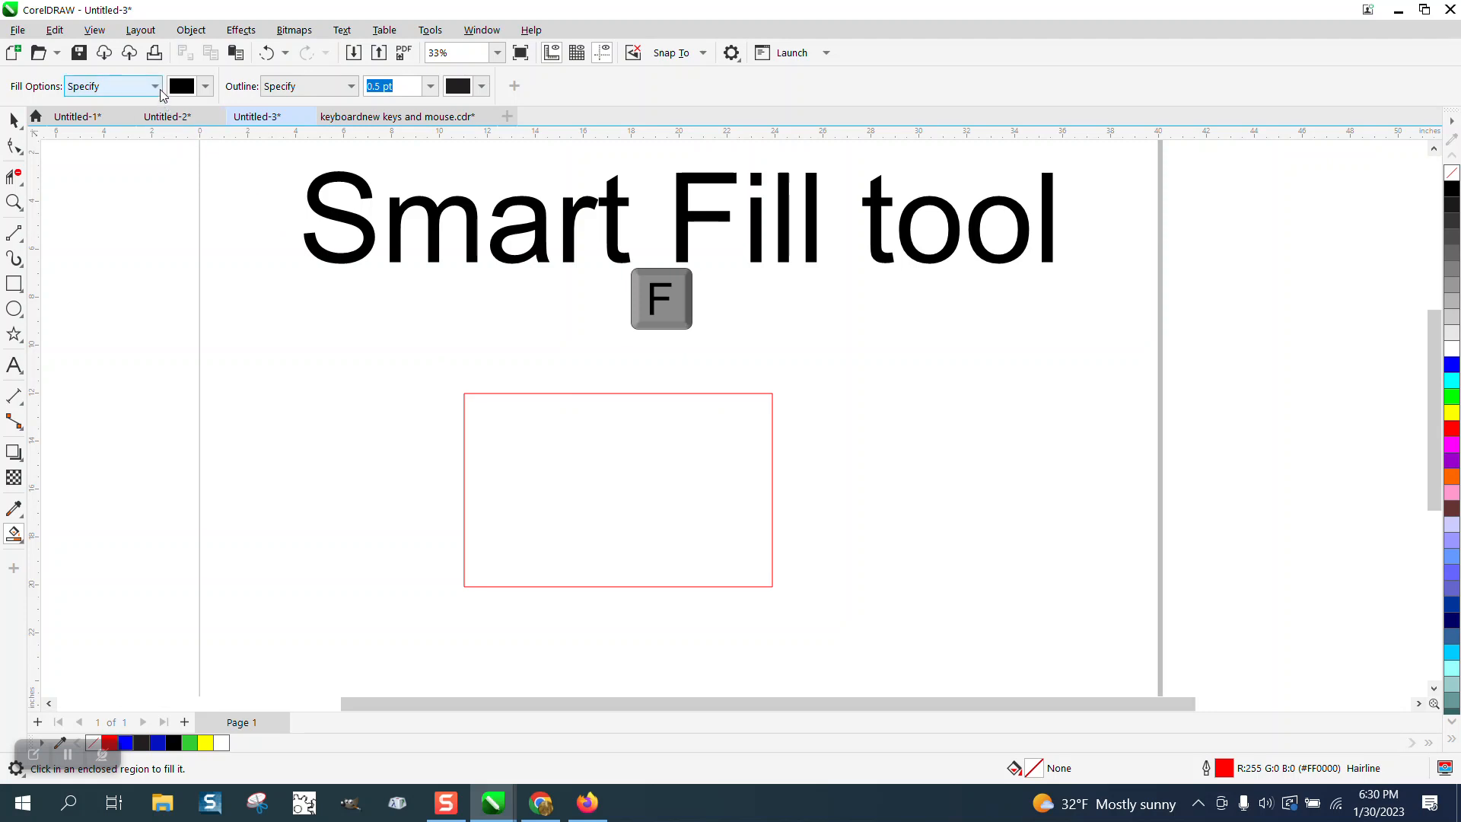
pyautogui.click(617, 489)
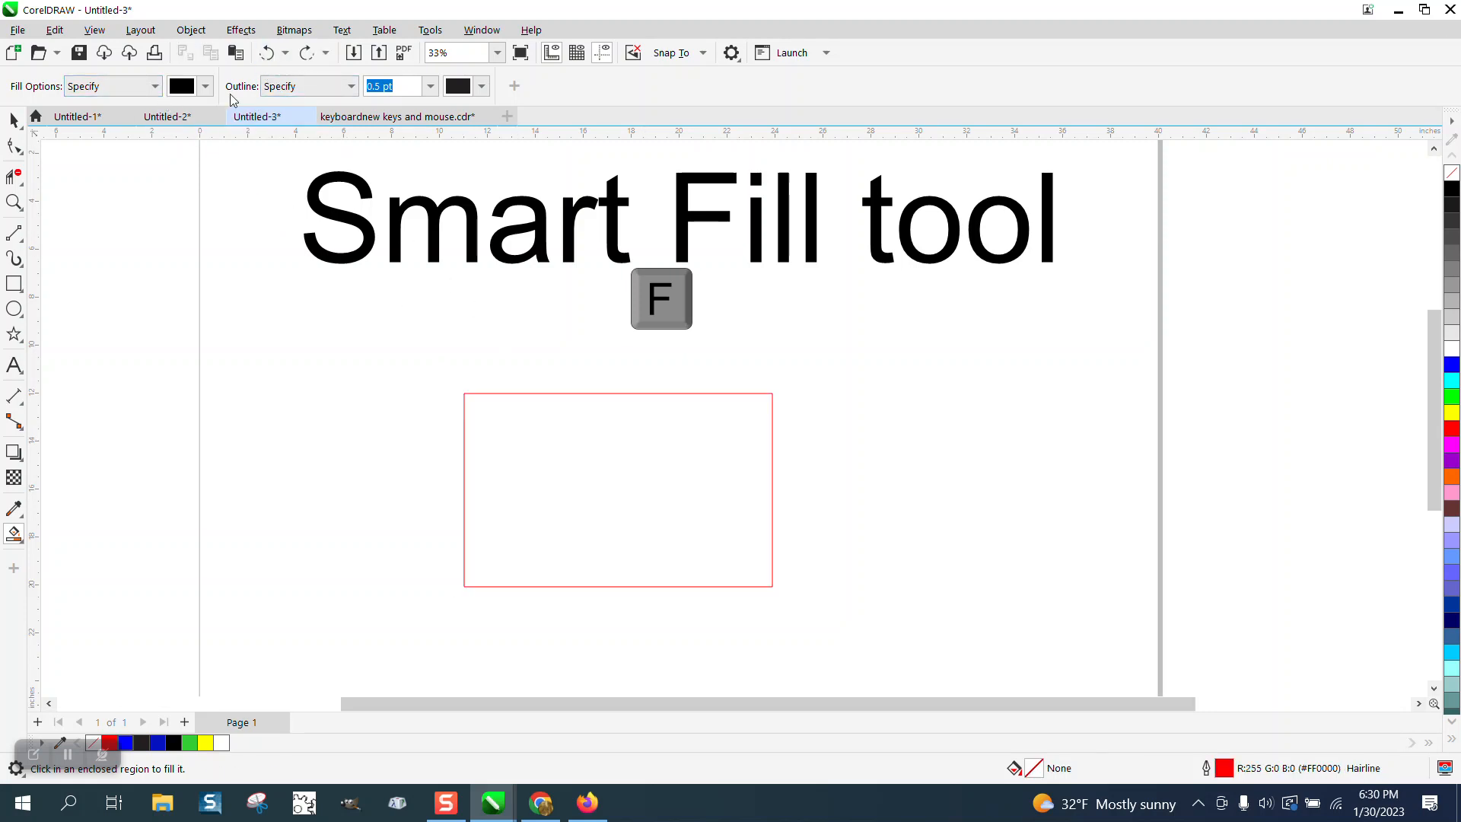
pyautogui.click(202, 85)
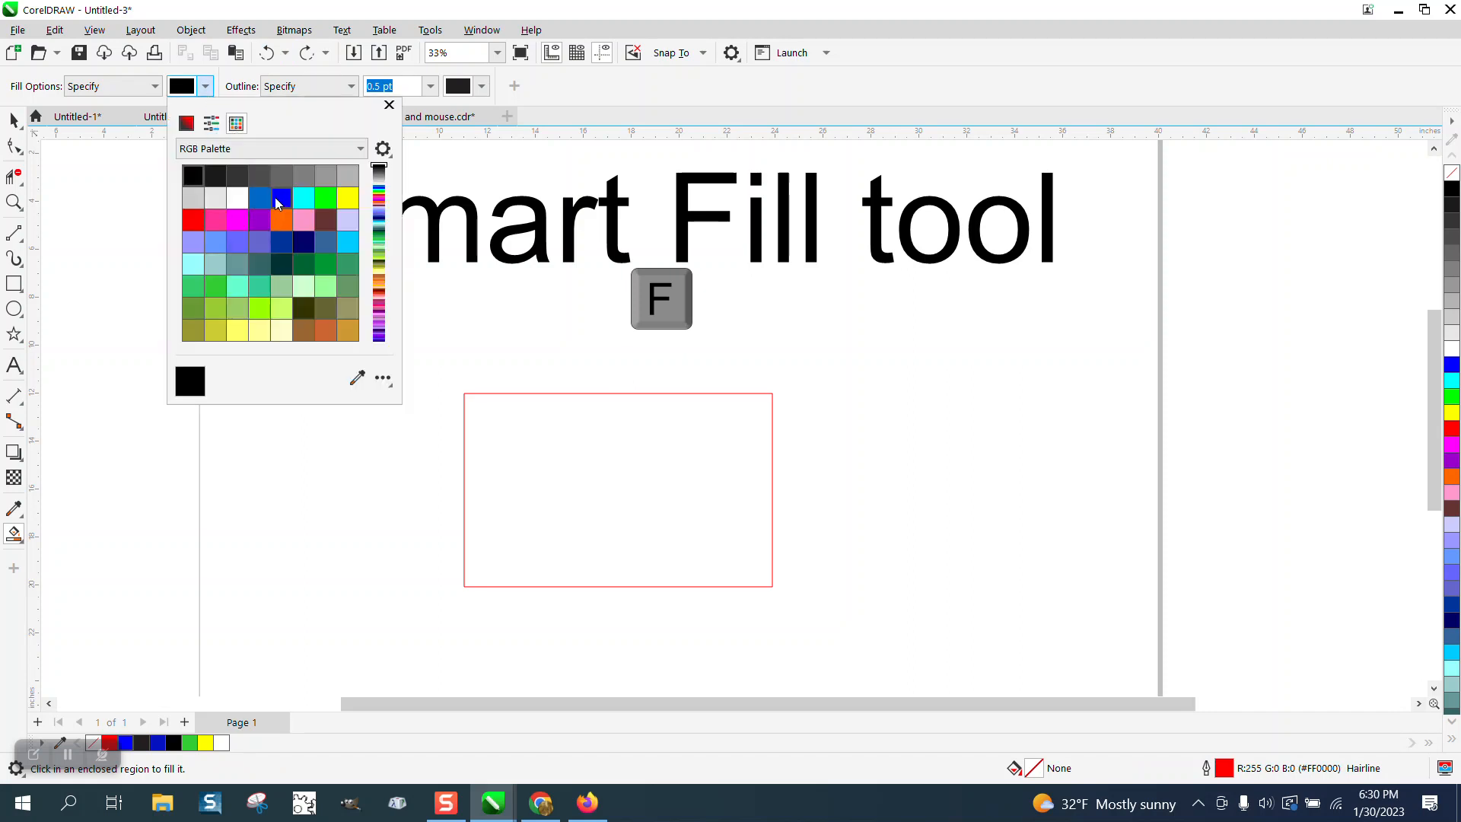
pyautogui.click(259, 196)
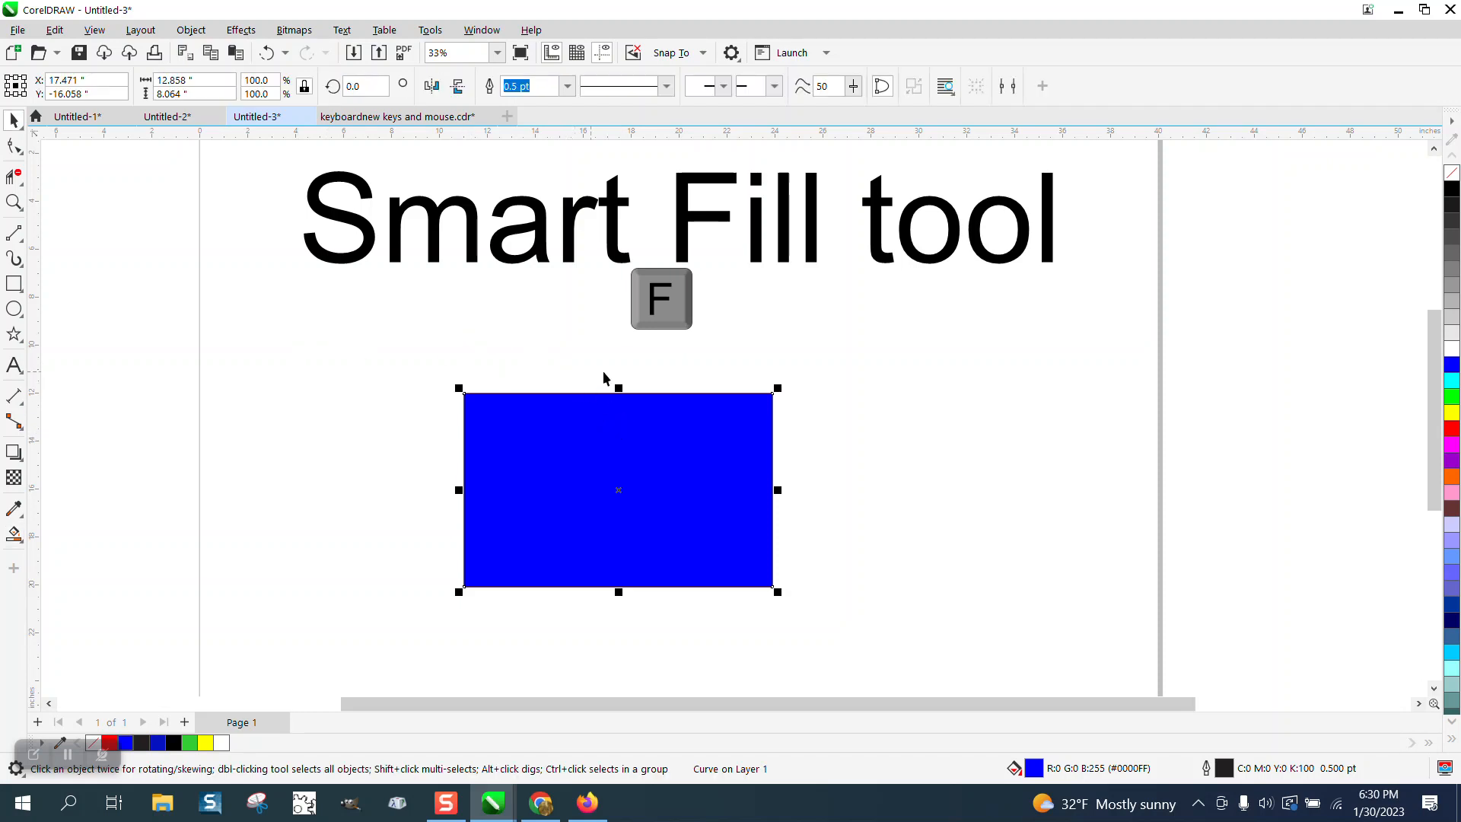
pyautogui.moveTo(796, 374); pyautogui.dragTo(965, 488)
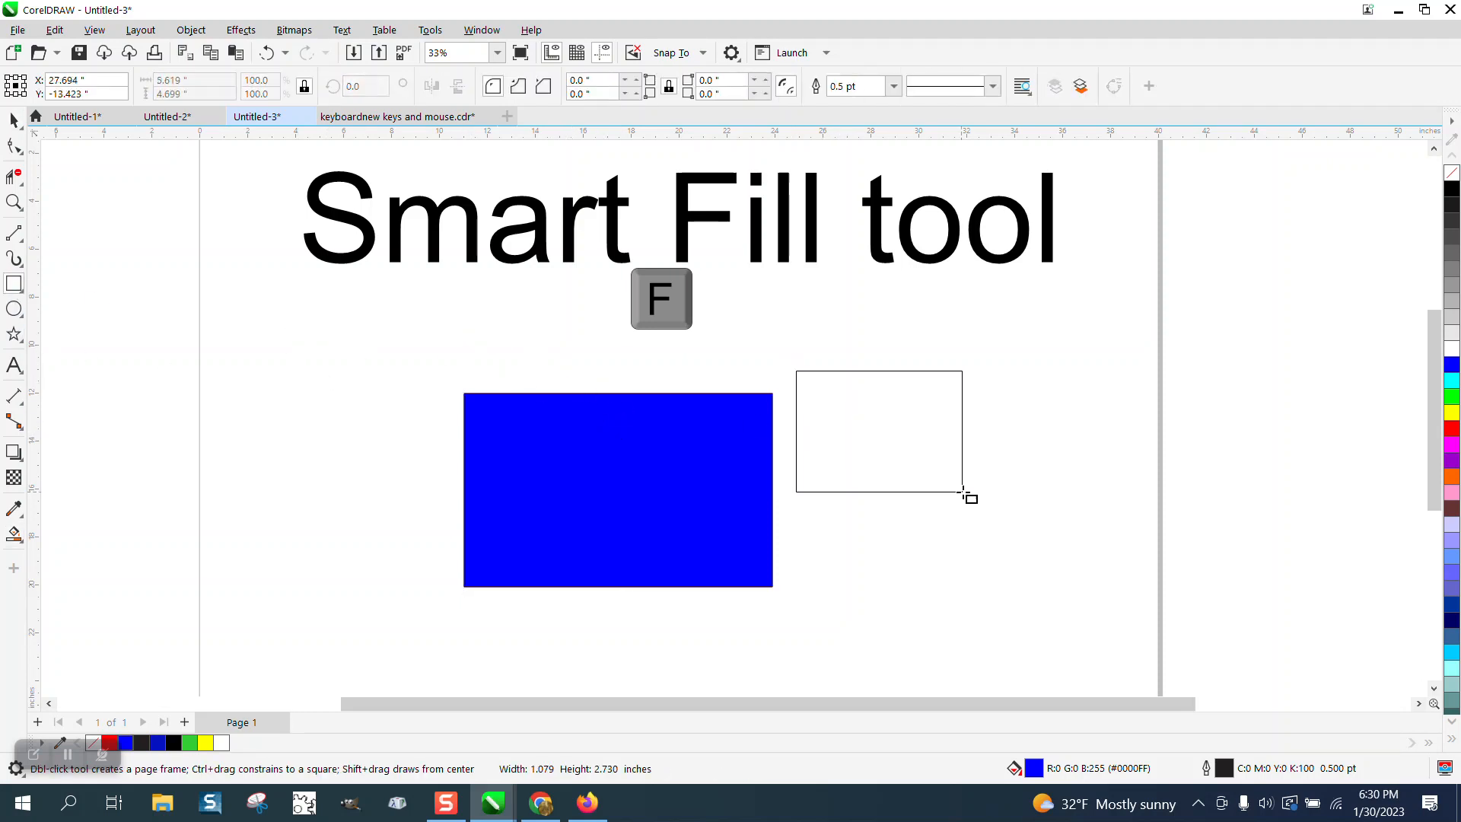